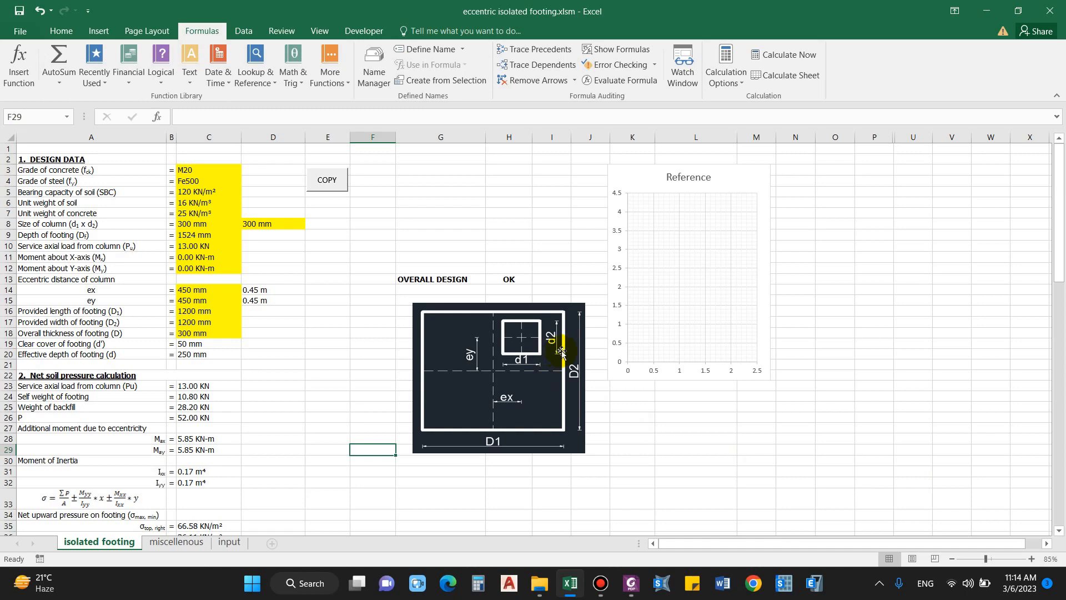
mouse_move(581, 430)
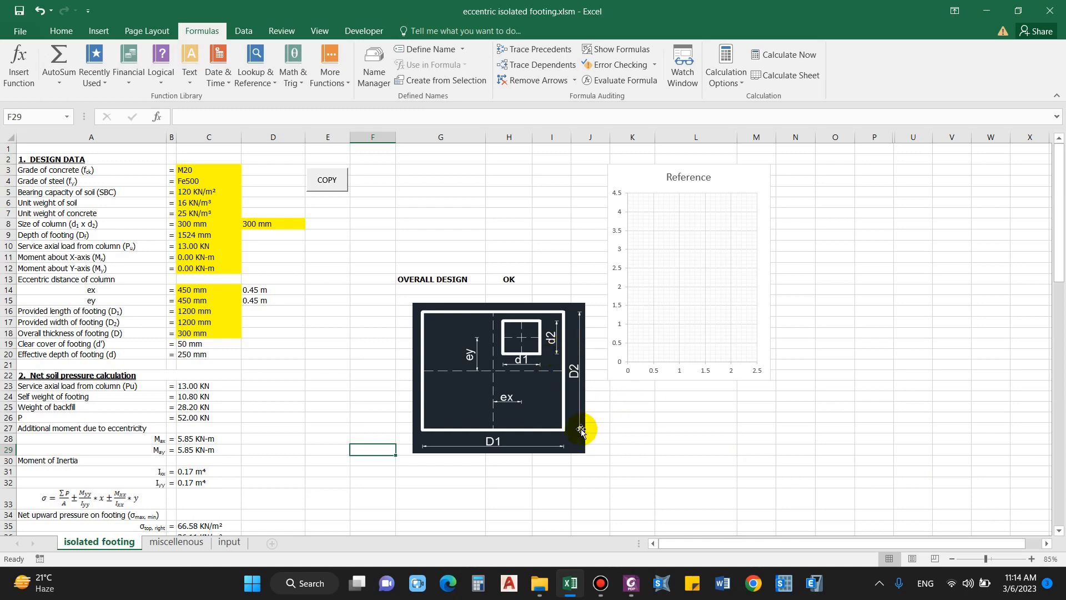
mouse_move(357, 383)
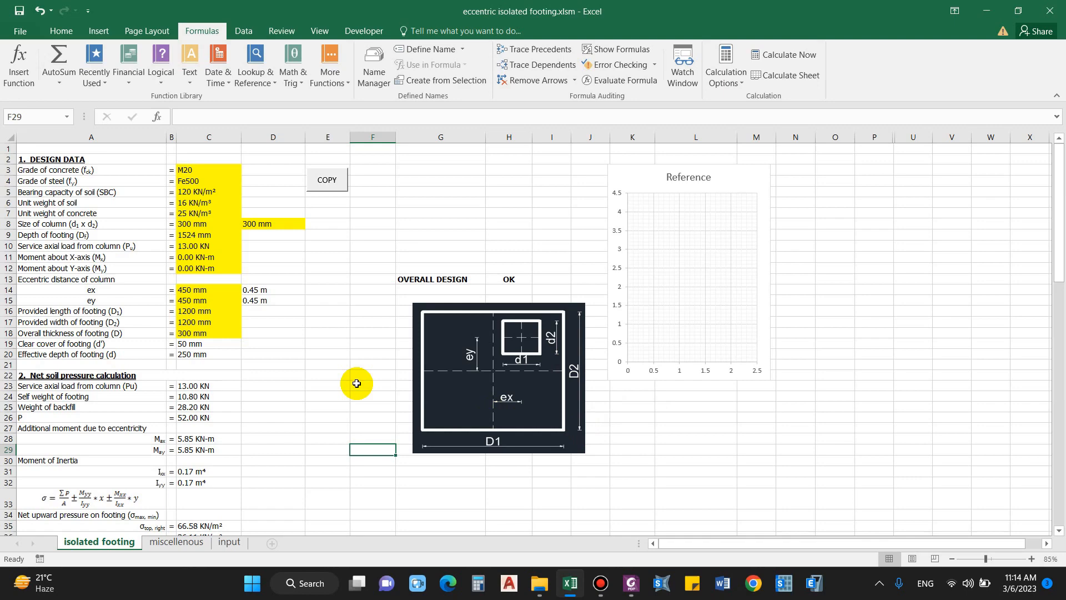
Step: Switch to the truss structure report in Foxit PhantomPDF and scroll to the building's 3D model
click(327, 279)
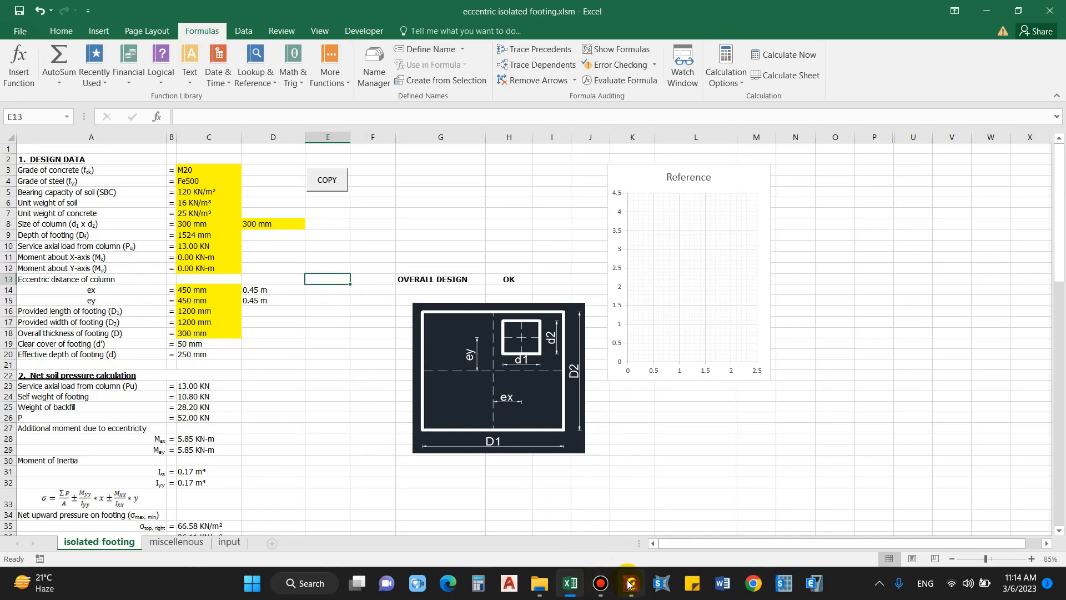
click(630, 589)
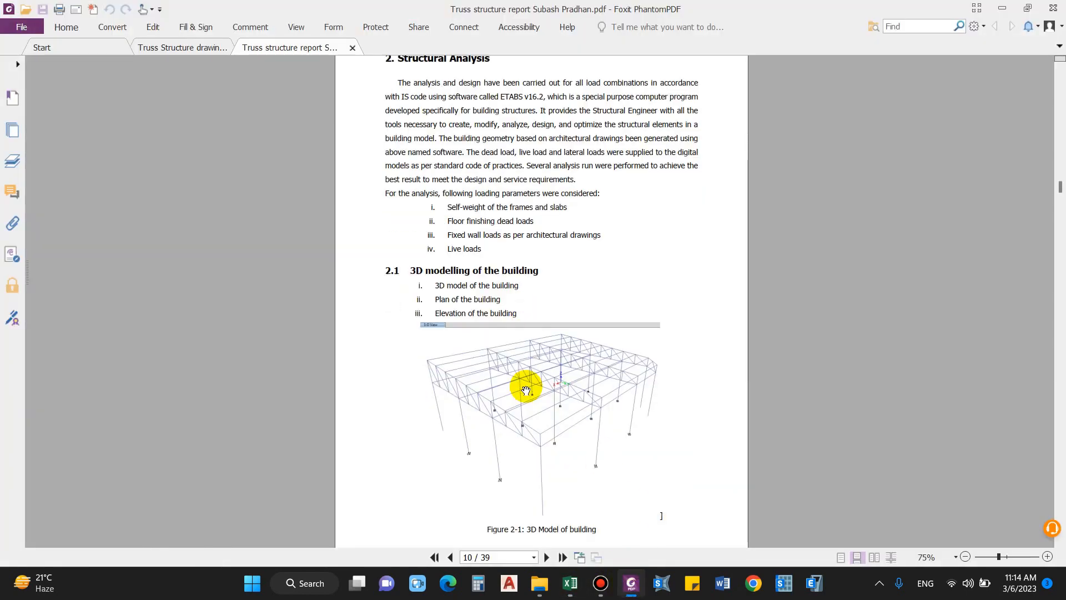
scroll(down, 3)
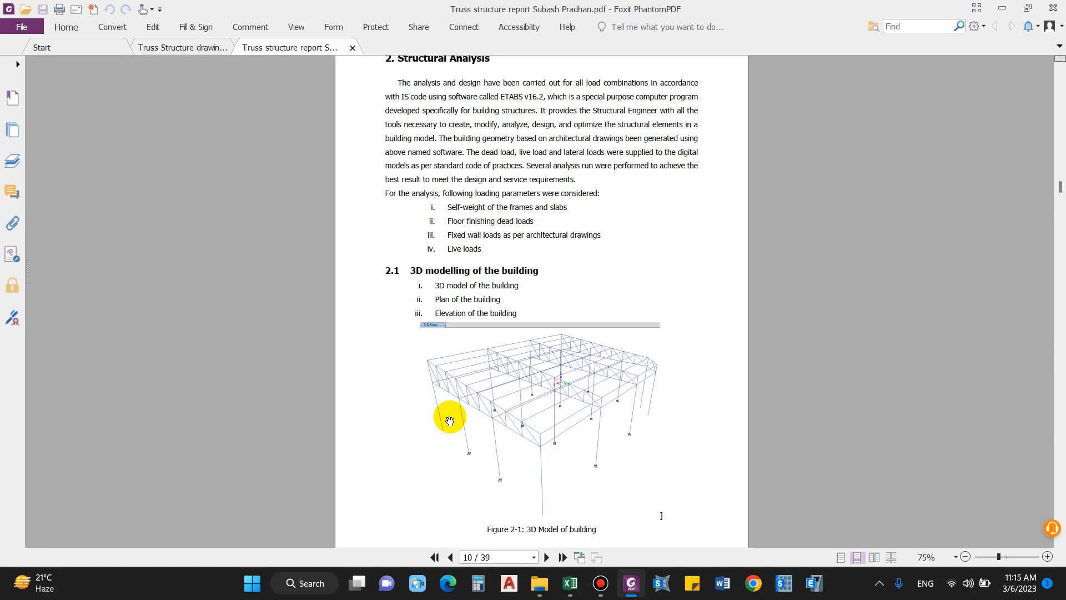
mouse_move(470, 416)
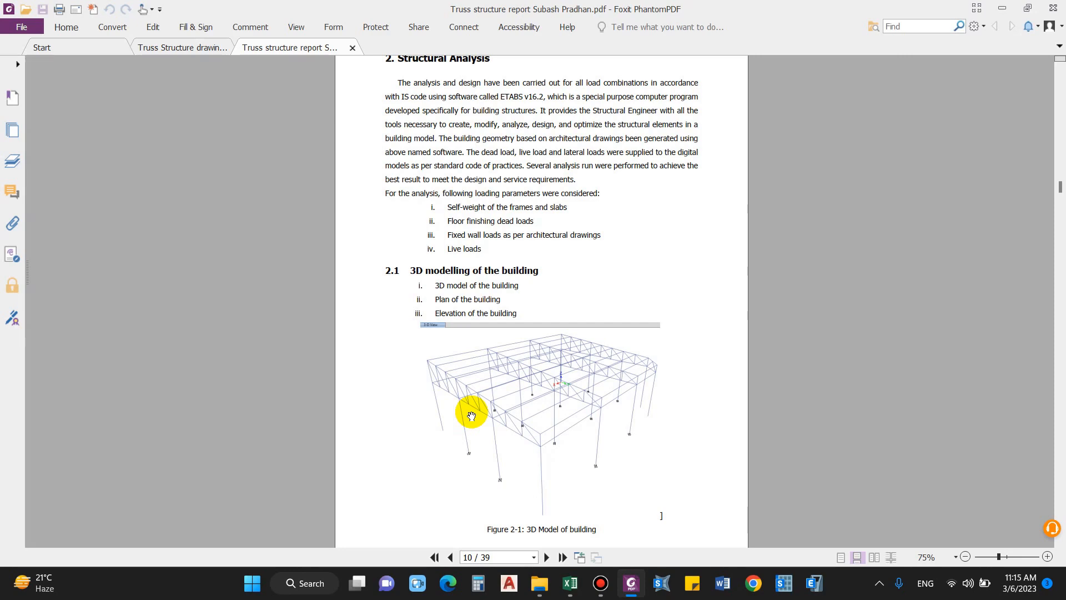
Step: Open the truss structure drawing showing the footing layout and column pedestal plans
click(182, 48)
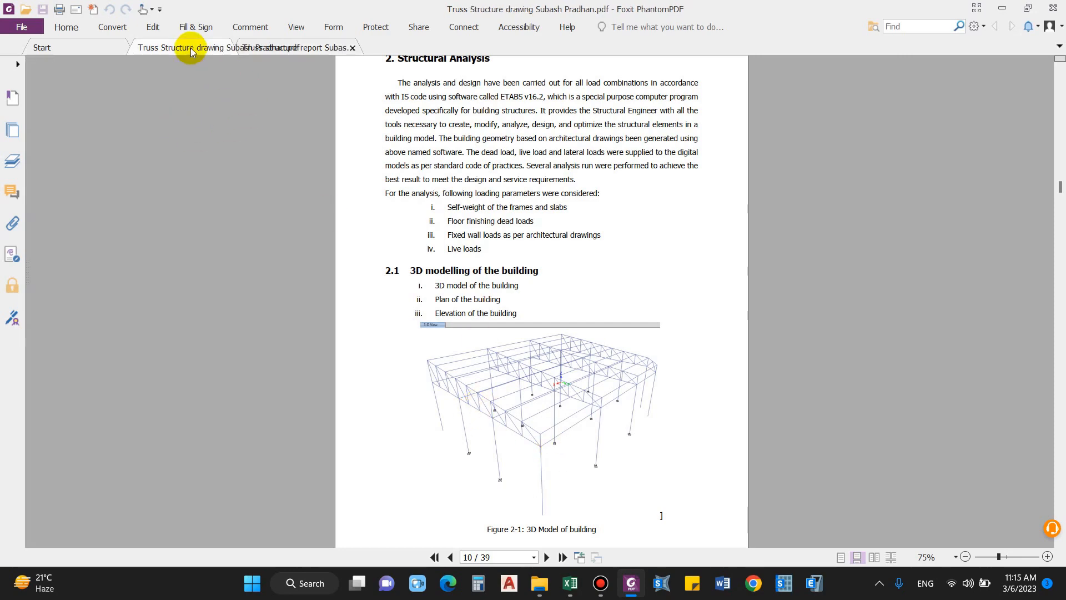
click(184, 47)
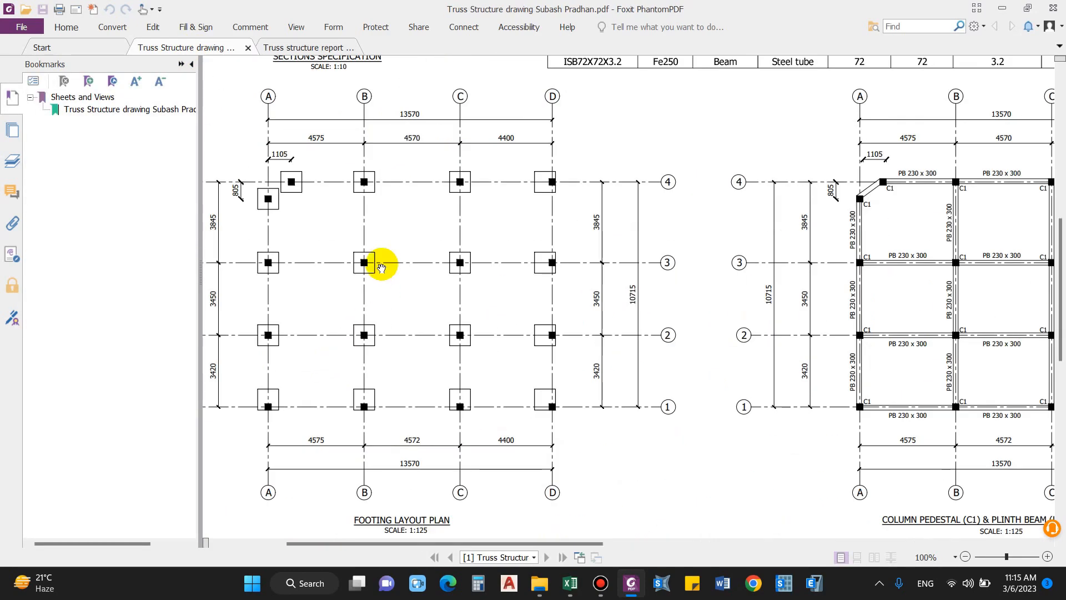
mouse_move(452, 284)
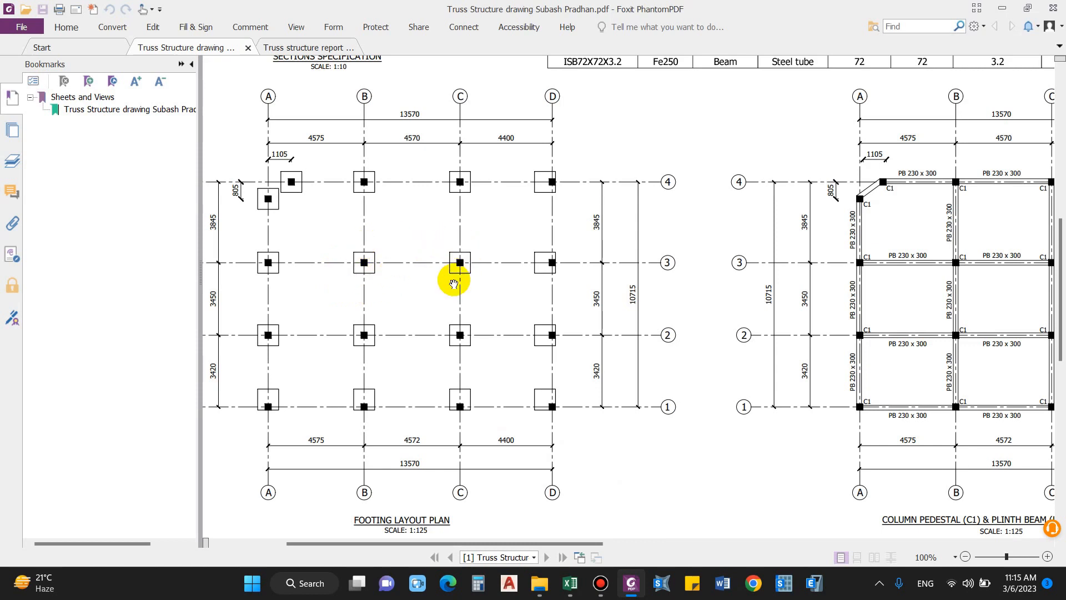
mouse_move(554, 372)
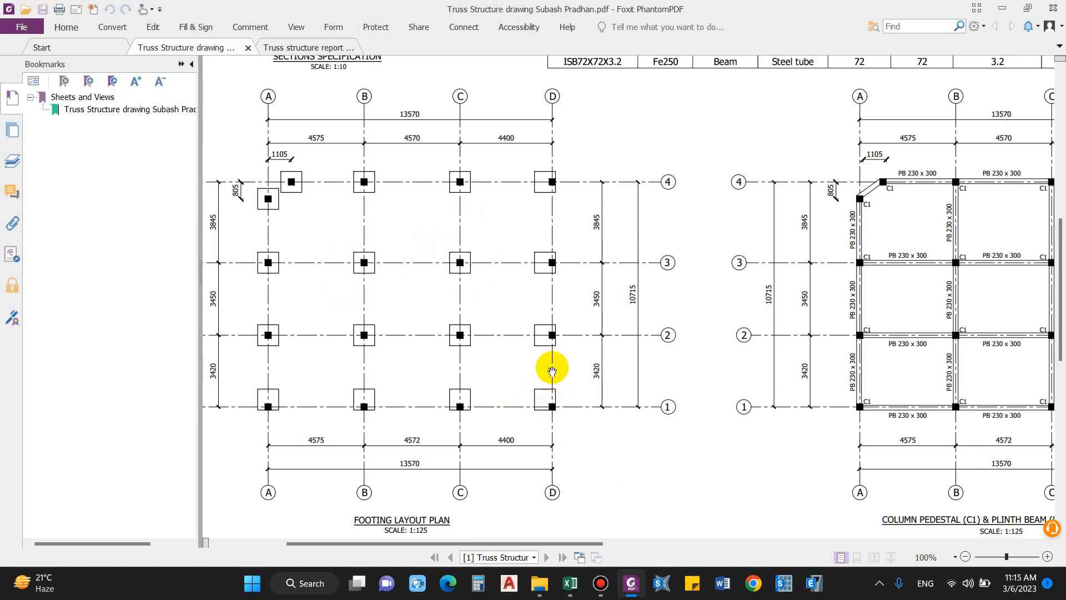
mouse_move(470, 388)
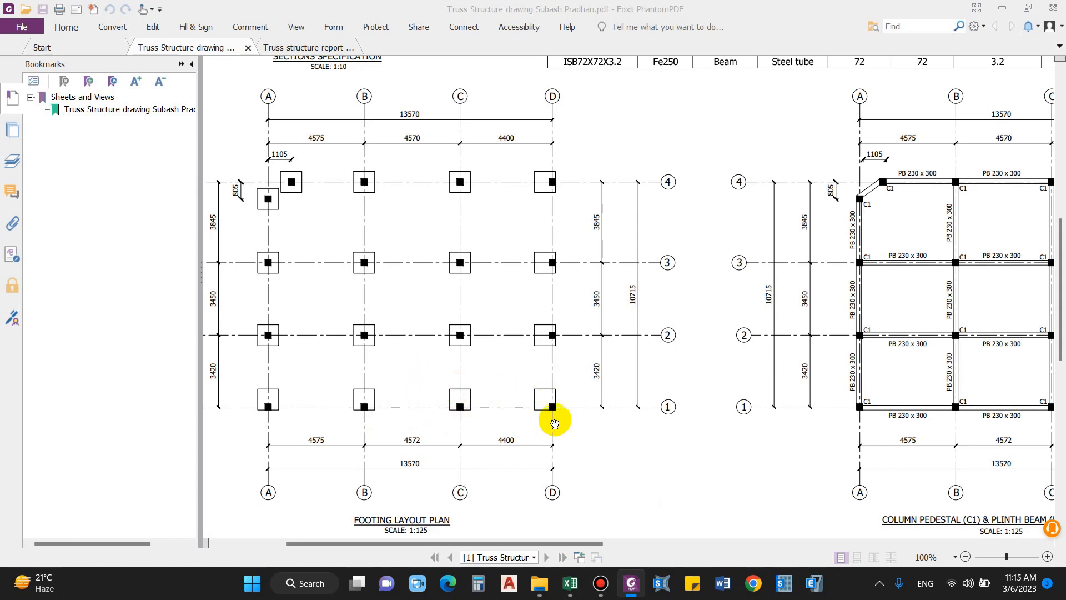
mouse_move(529, 388)
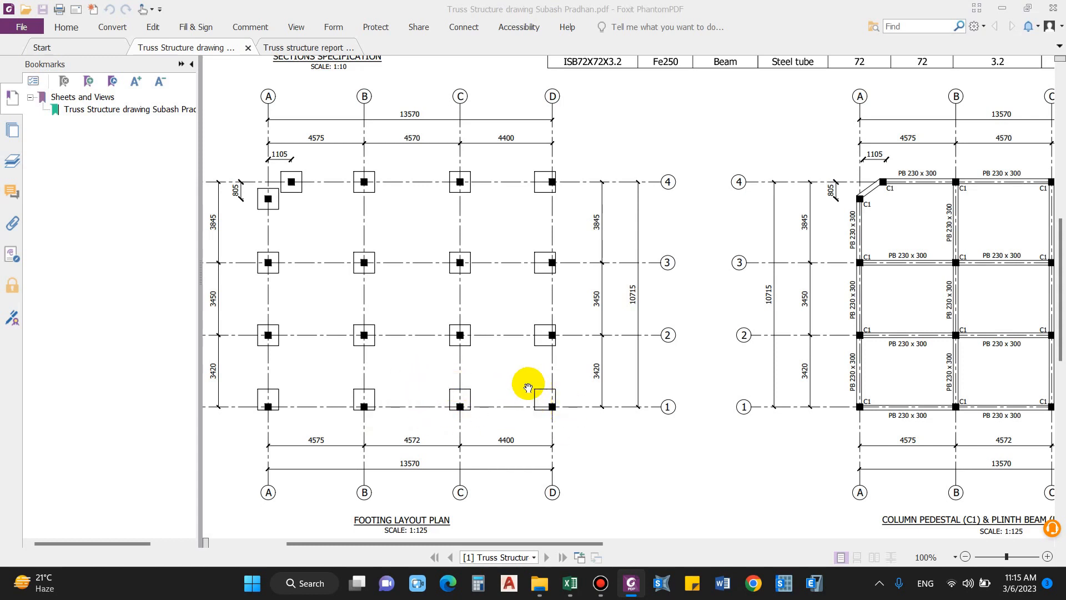
mouse_move(538, 393)
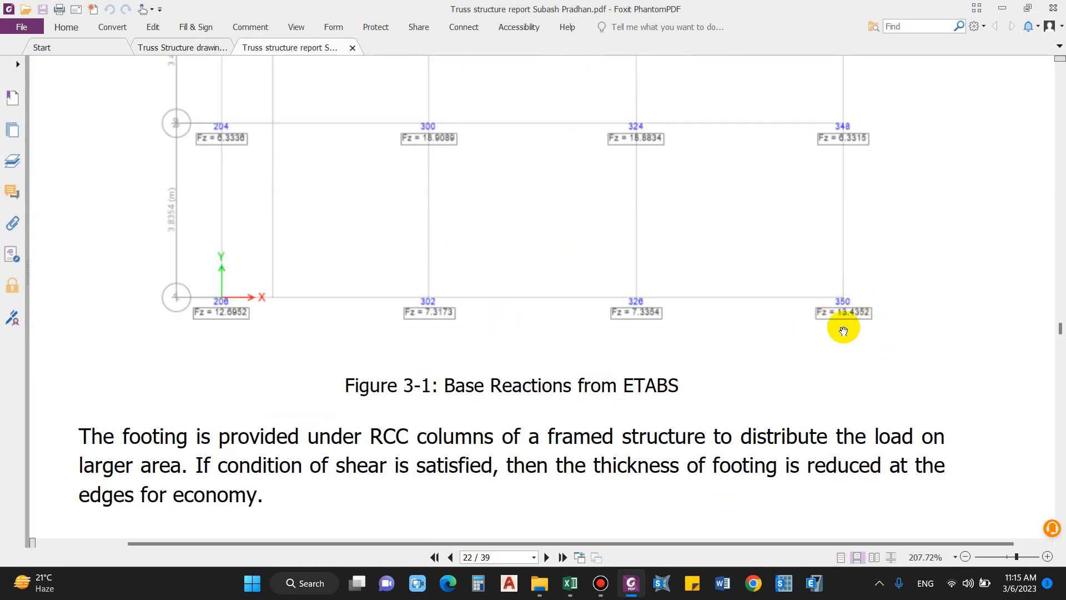
mouse_move(961, 100)
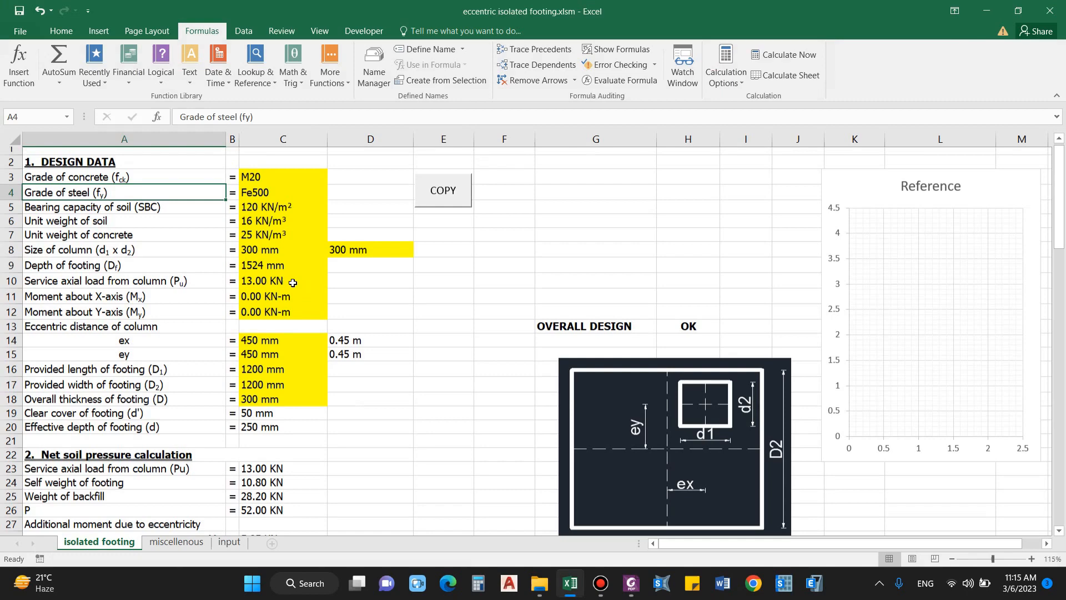
Step: Review the input notes for steel grade, soil bearing capacity and soil unit weight
click(443, 318)
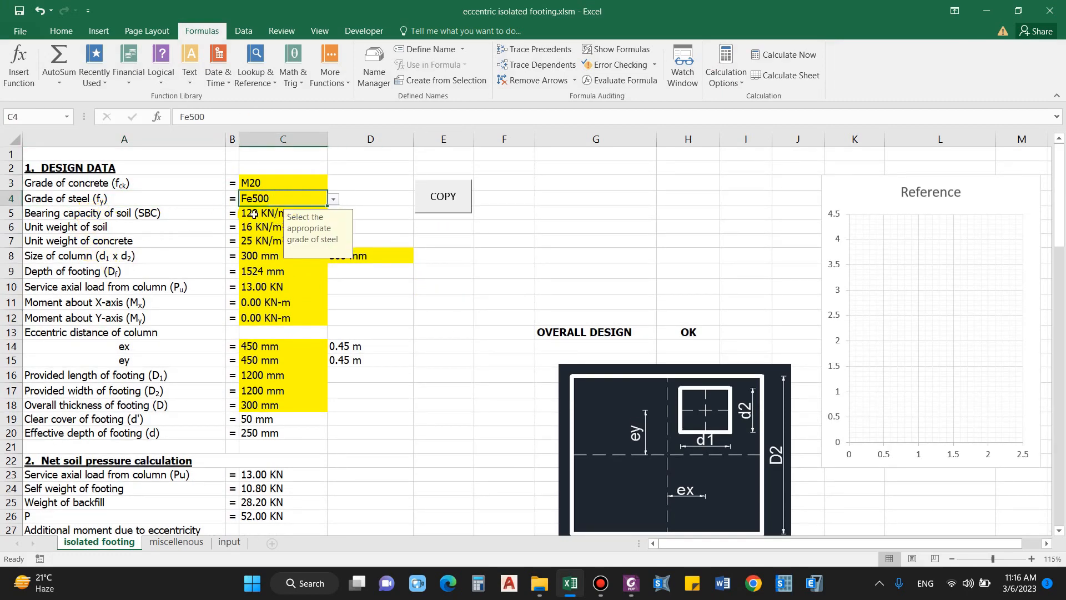
click(282, 212)
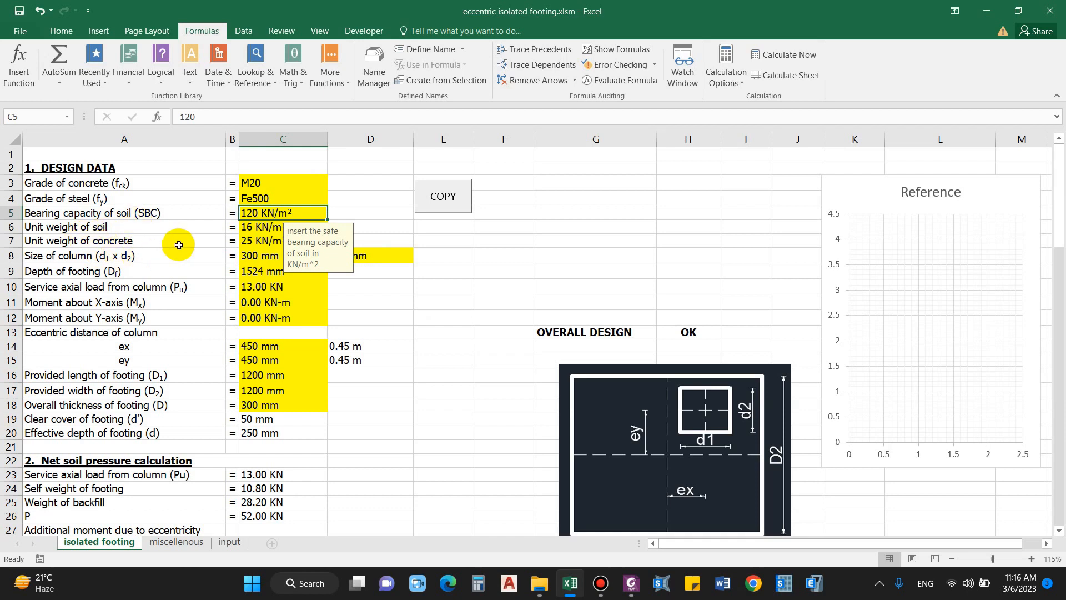
mouse_move(258, 243)
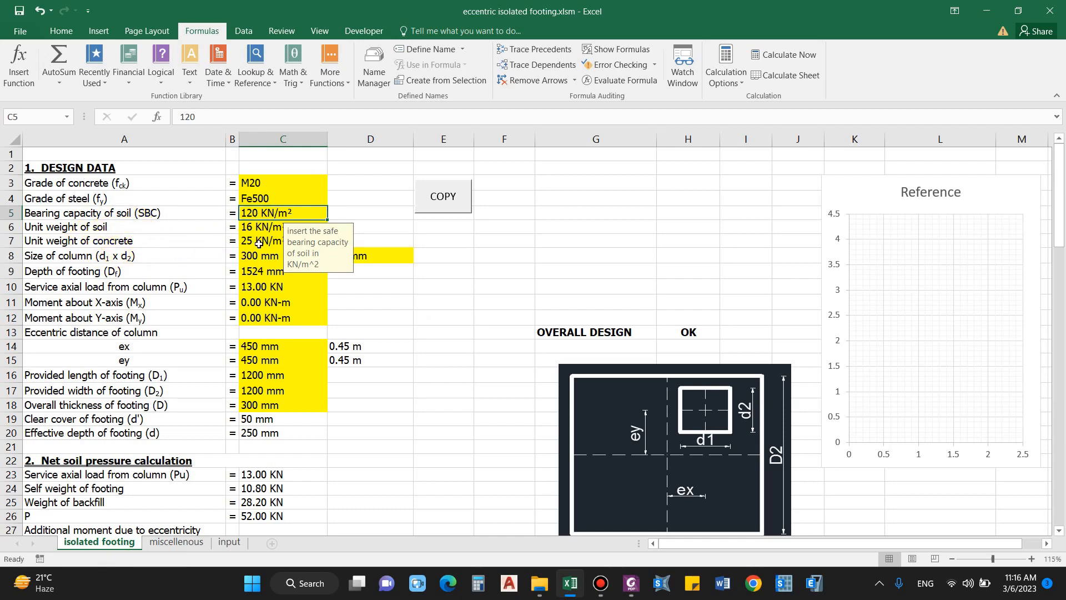
click(283, 226)
text(5)
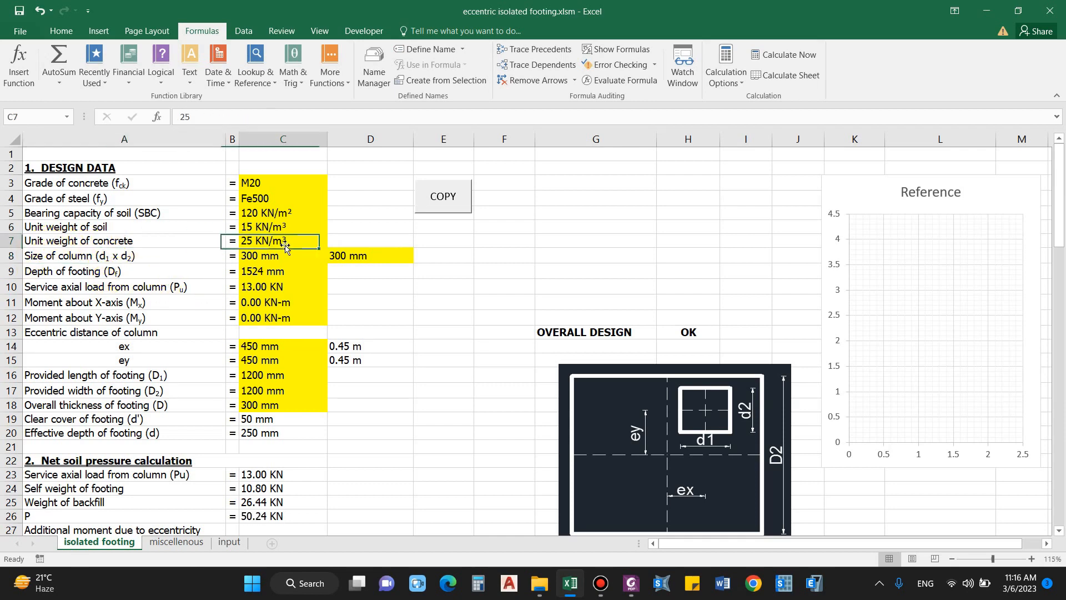
Step: Inspect the 300 mm column size, 13 KN axial load and moment inputs
click(282, 255)
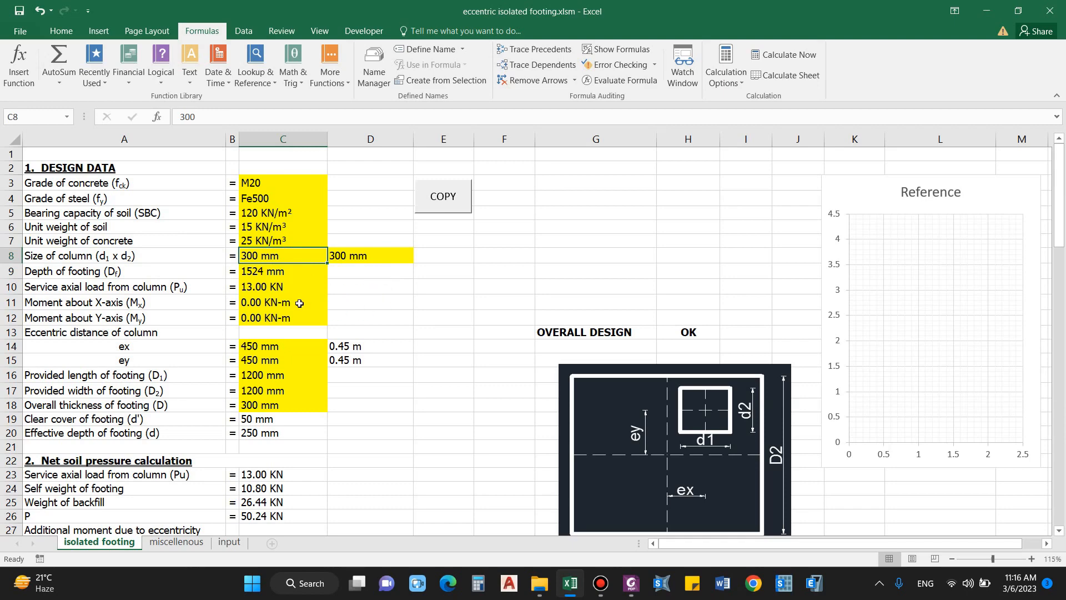
mouse_move(285, 258)
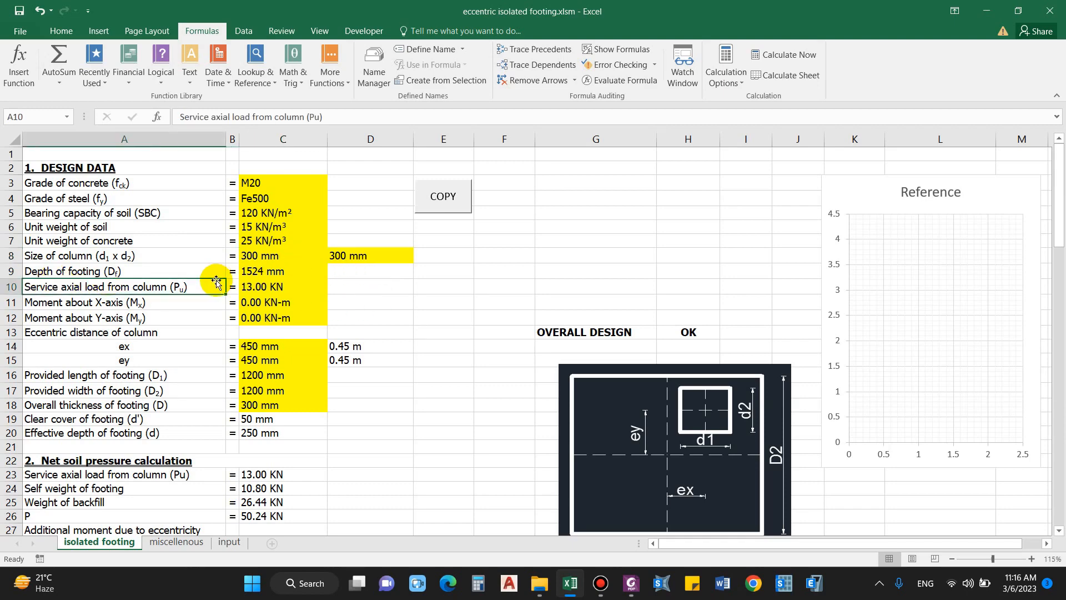
click(443, 390)
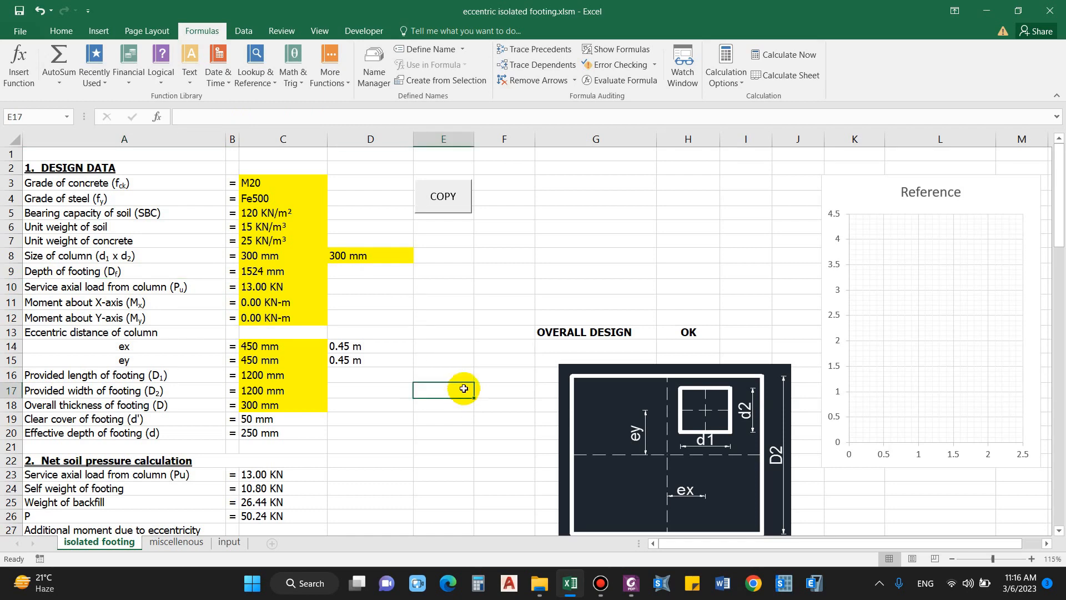
mouse_move(468, 395)
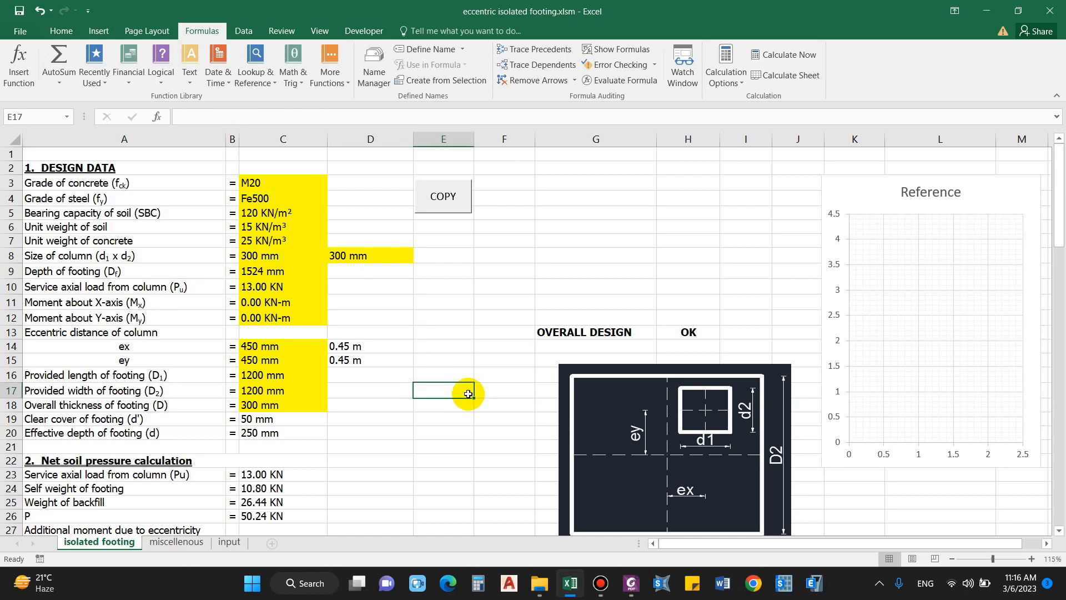
click(282, 270)
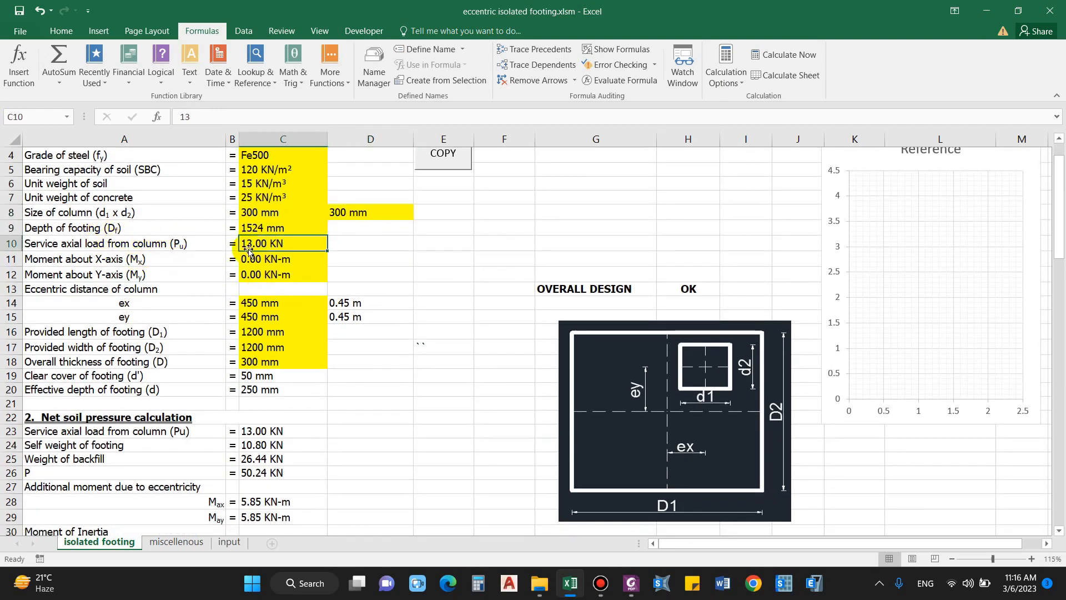
click(124, 259)
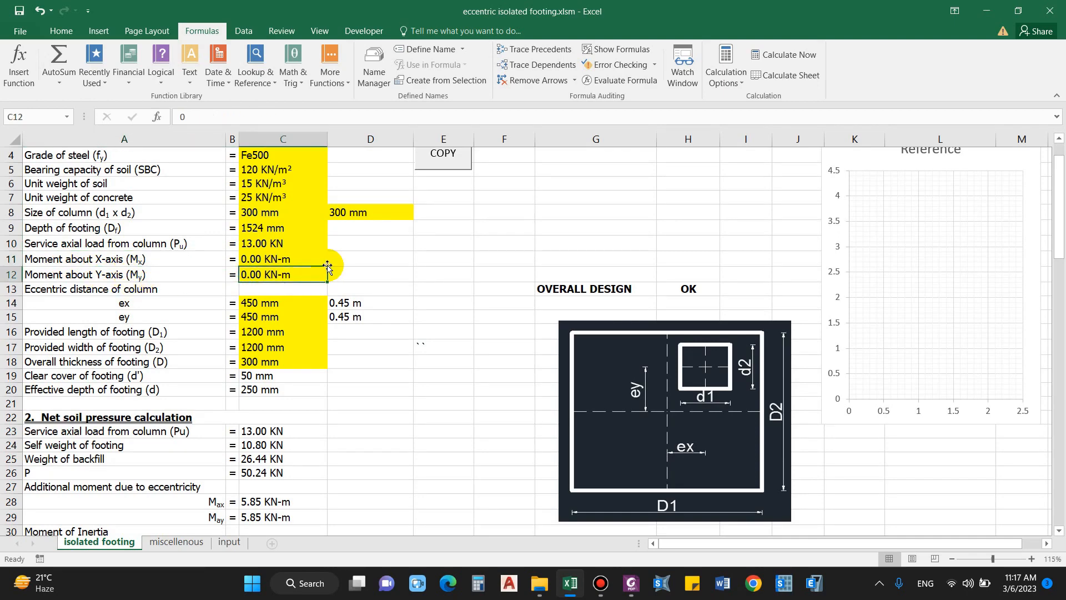
click(282, 274)
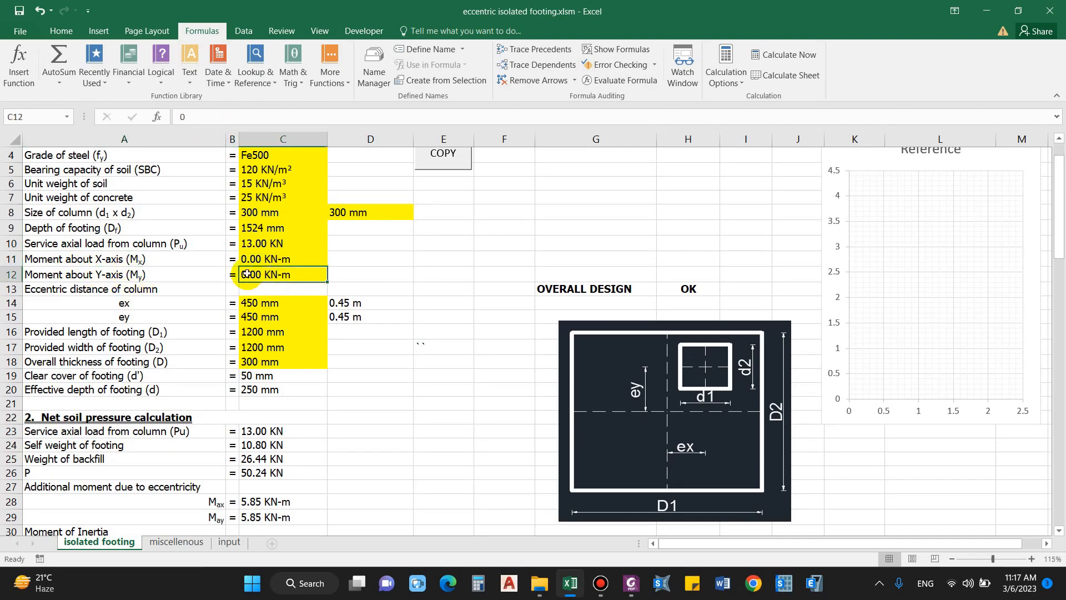
click(272, 273)
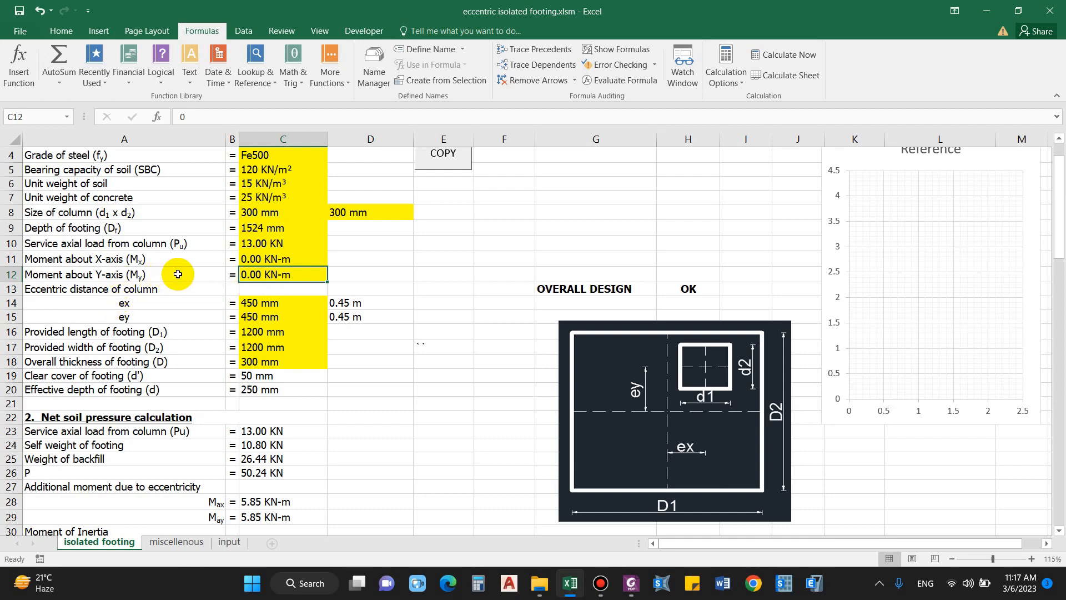
Step: Review the ex eccentricity row and enter a 1000 mm footing length
click(125, 303)
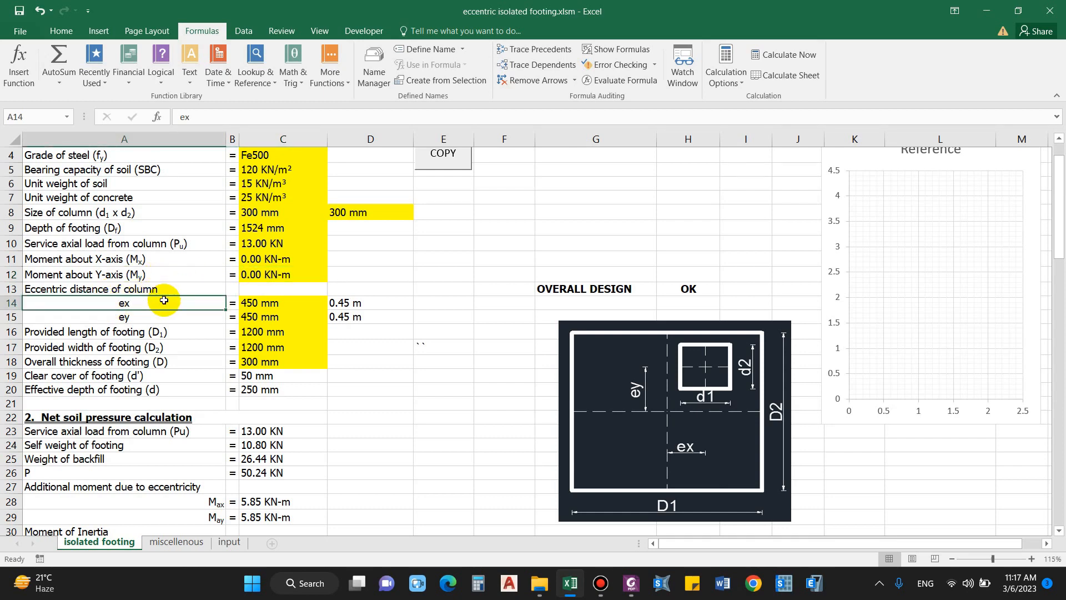
mouse_move(694, 374)
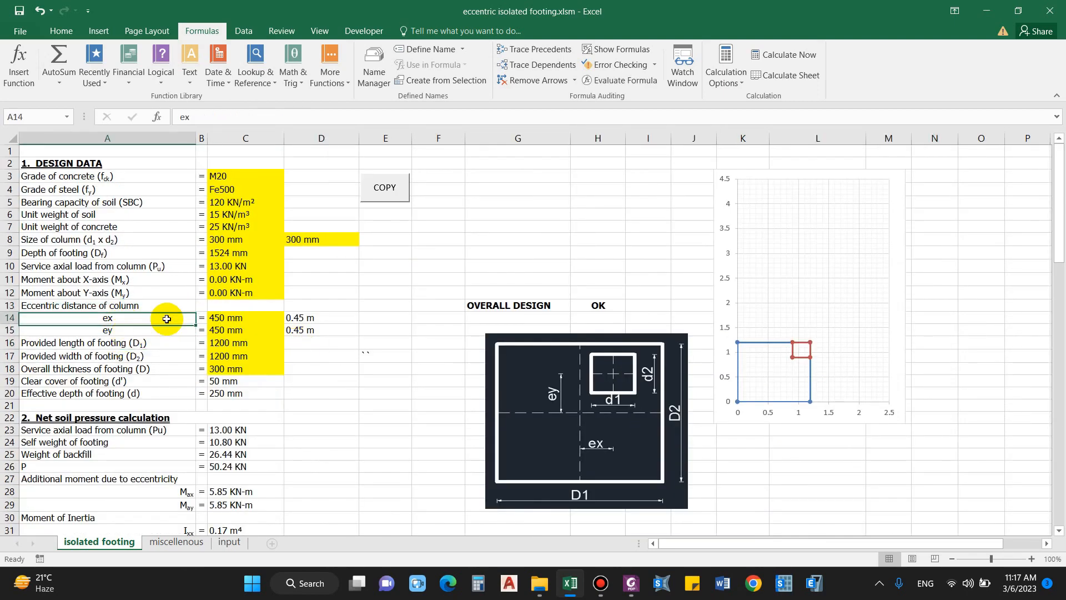
mouse_move(409, 377)
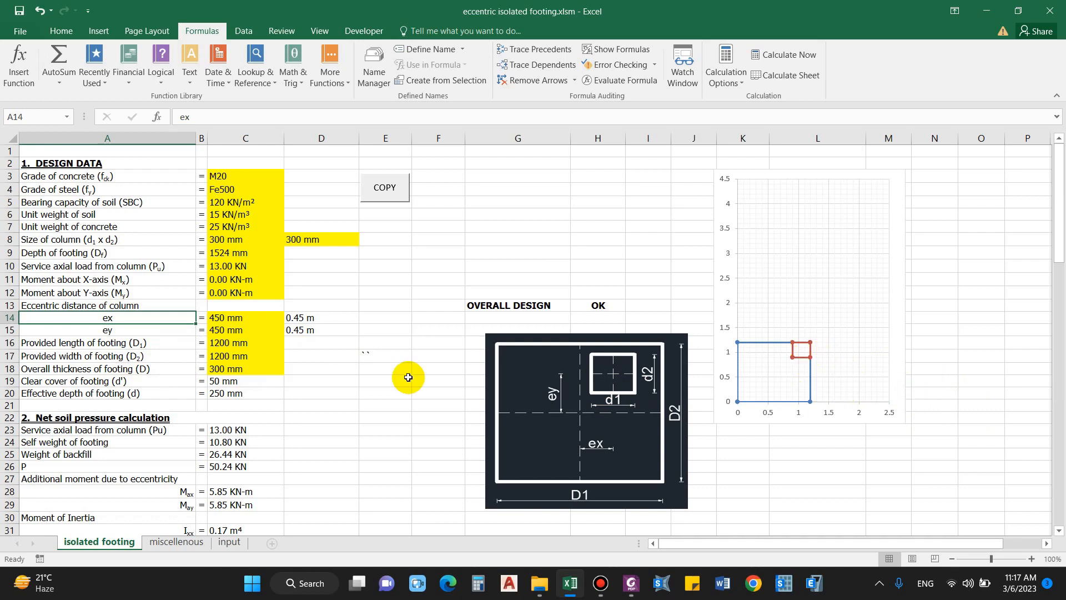
mouse_move(276, 329)
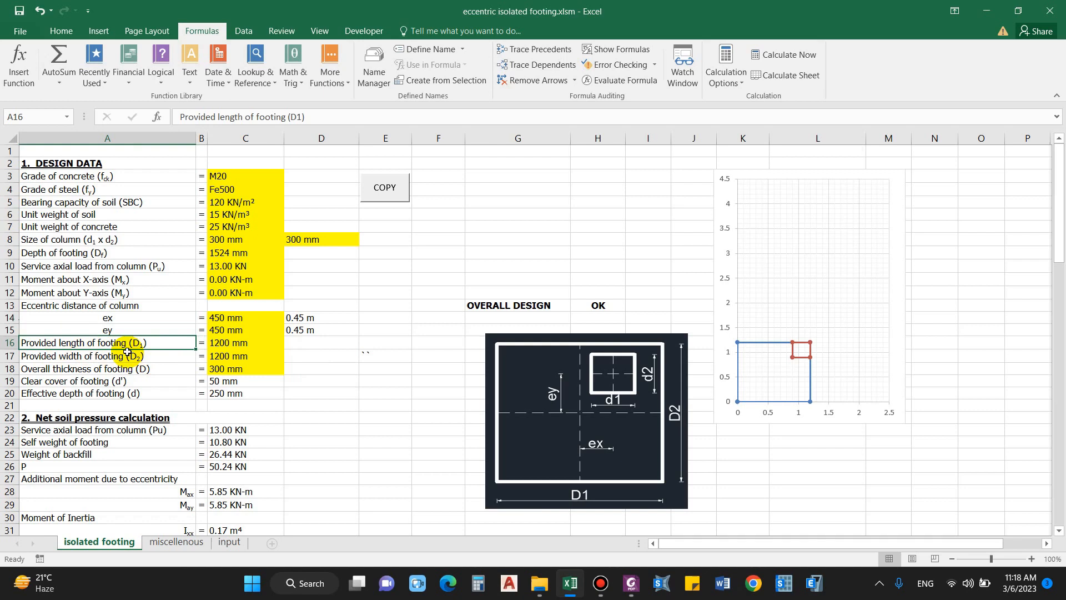
click(107, 318)
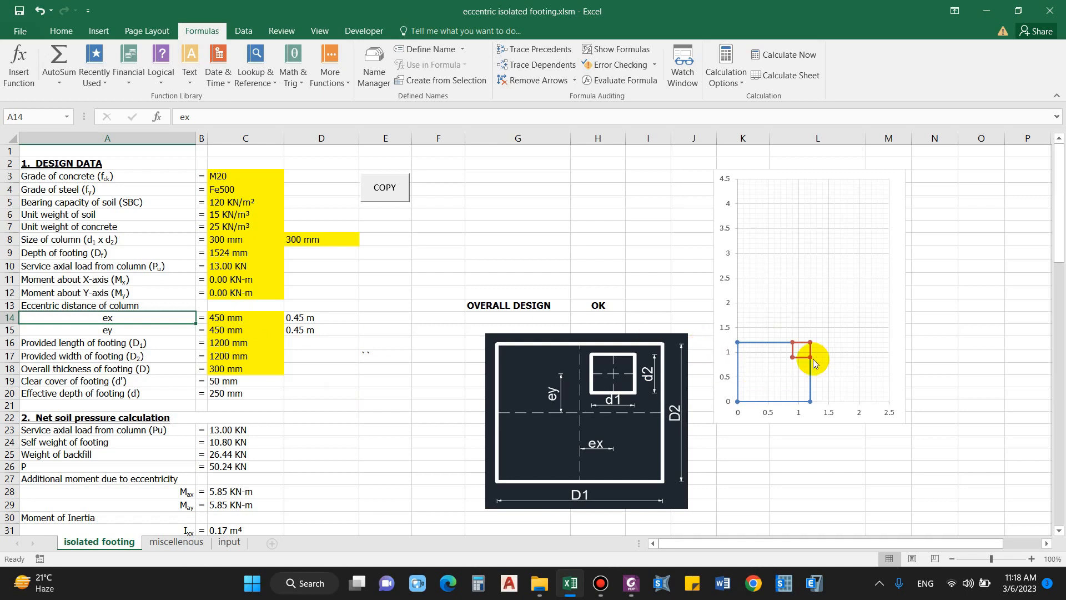
click(245, 342)
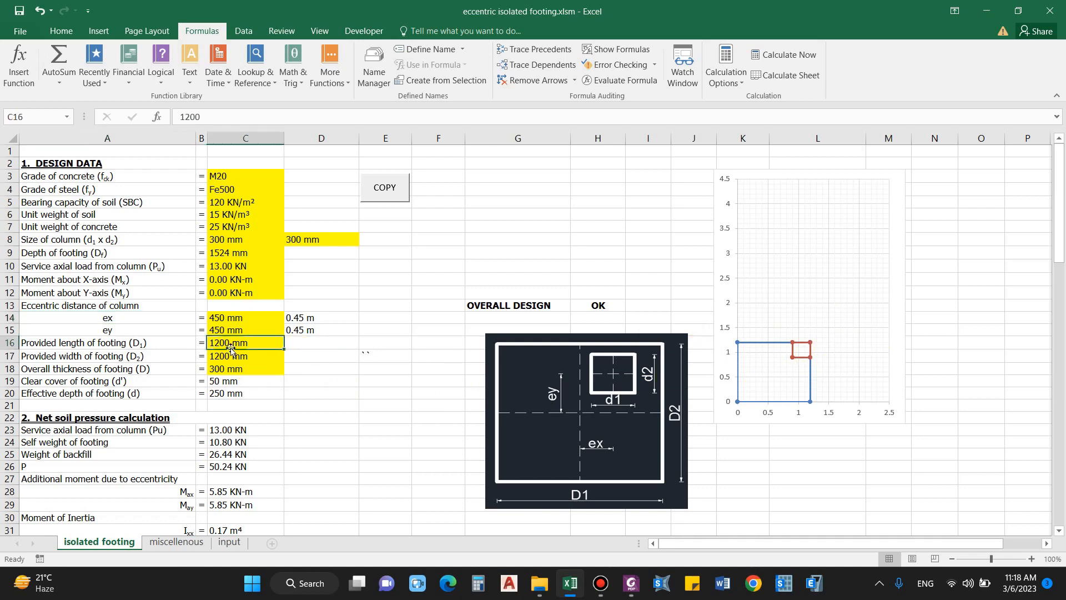
mouse_move(570, 454)
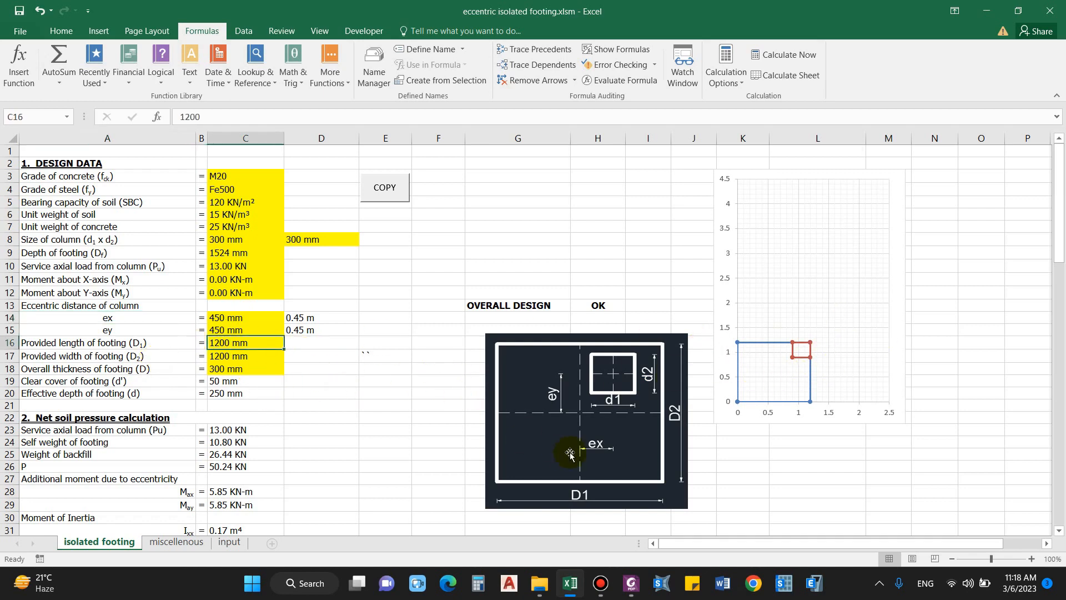
scroll(down, 3)
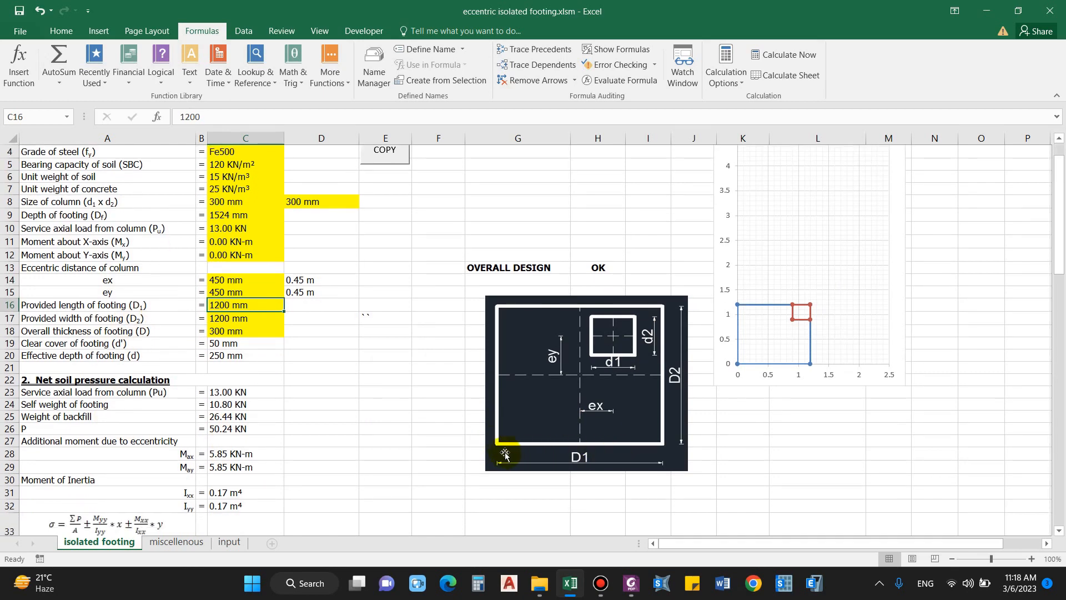
mouse_move(697, 291)
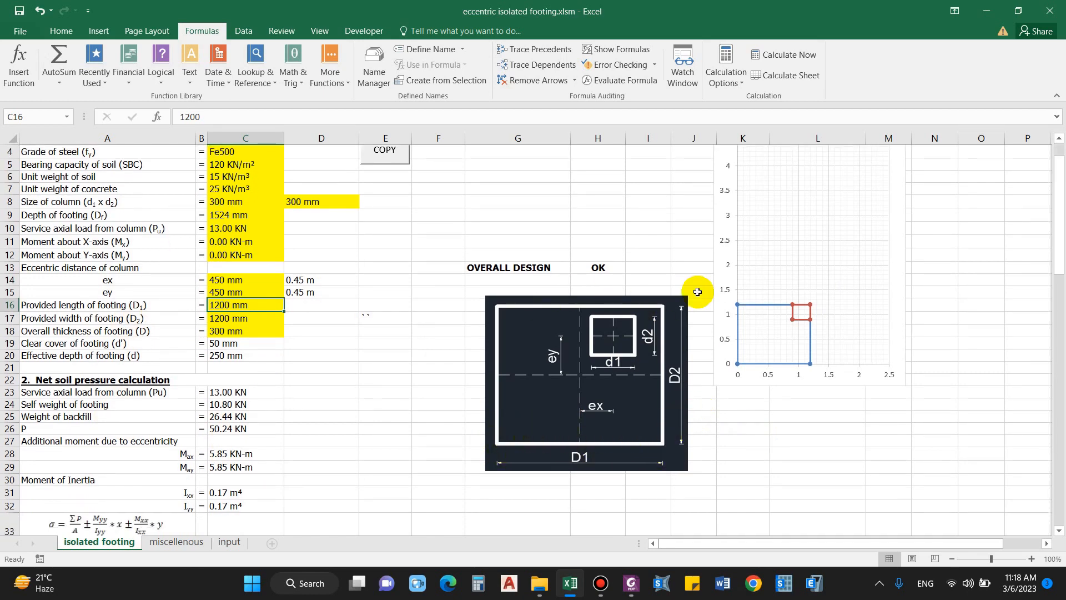
mouse_move(647, 334)
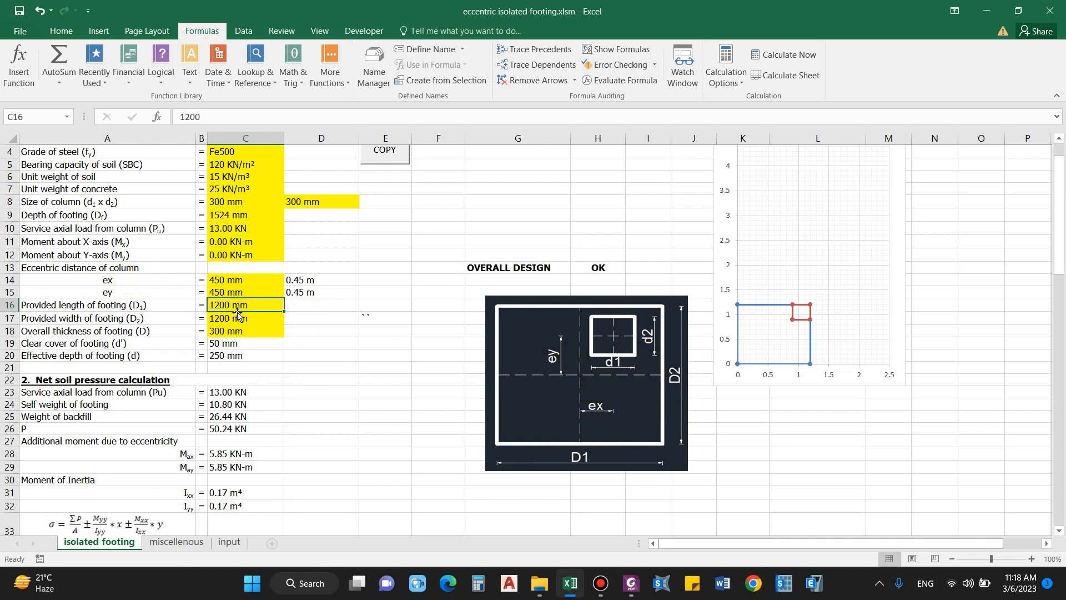
text(1000)
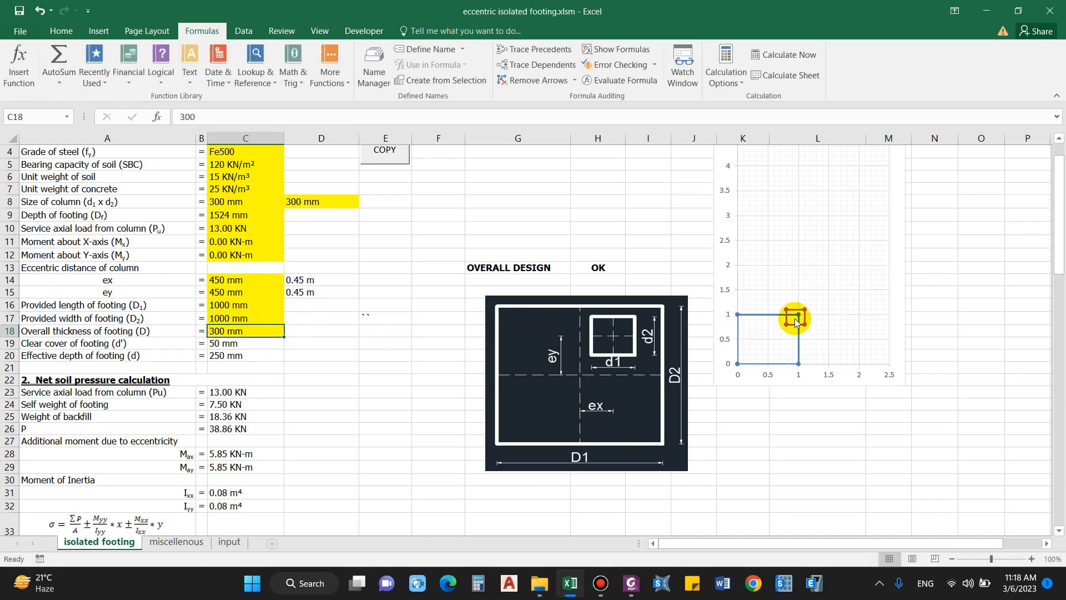
mouse_move(814, 291)
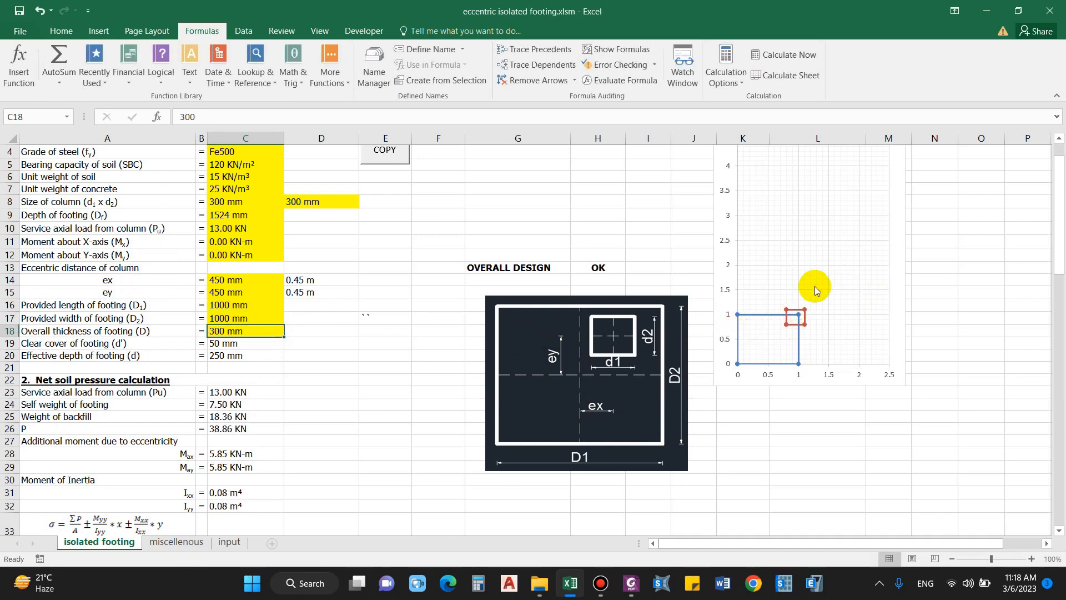
mouse_move(796, 318)
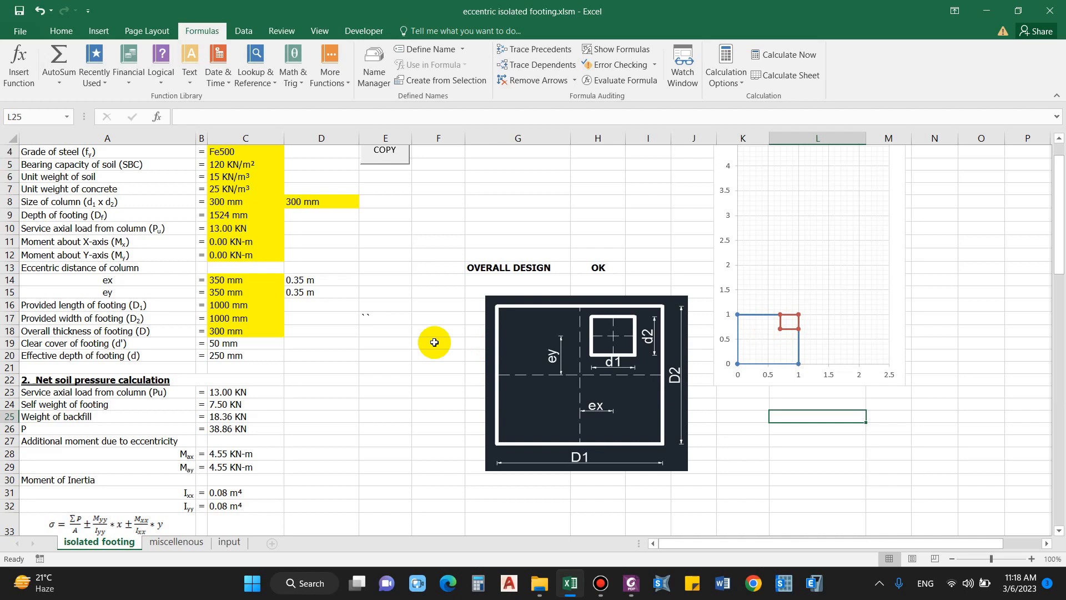
mouse_move(334, 329)
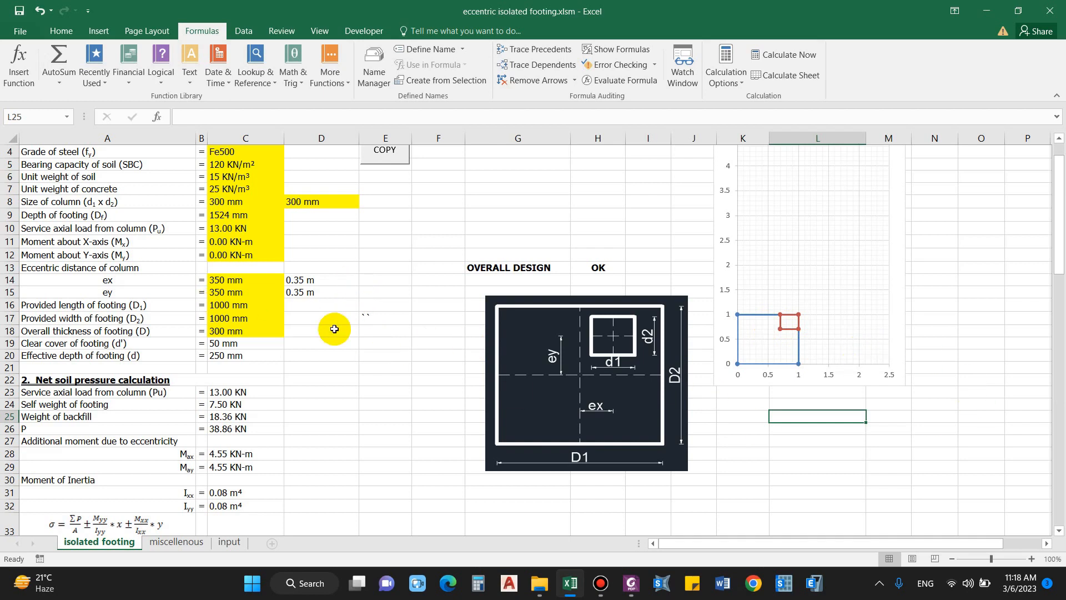
click(385, 380)
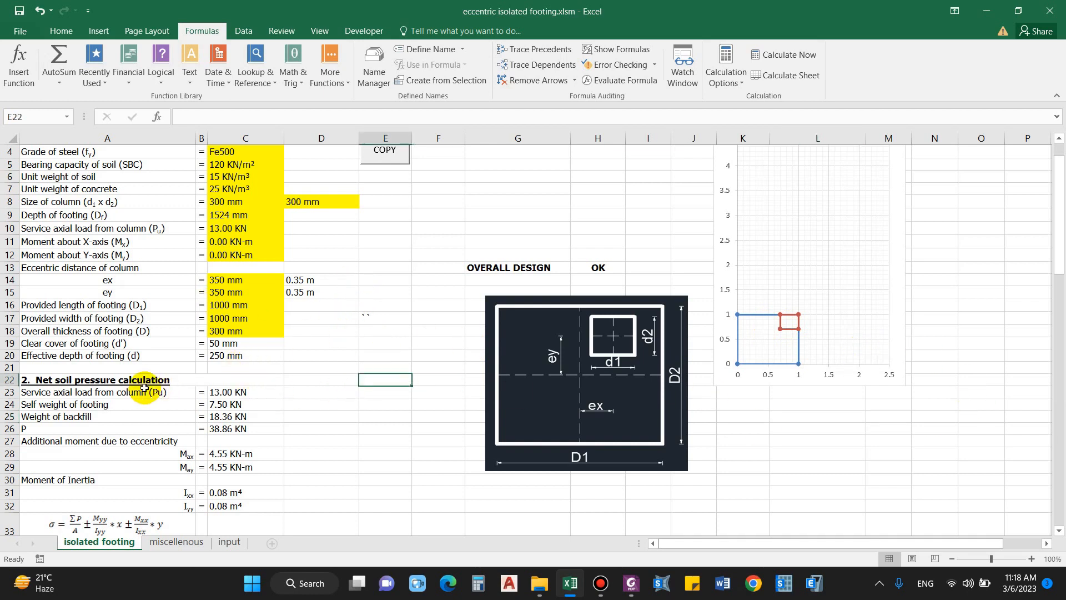
click(245, 318)
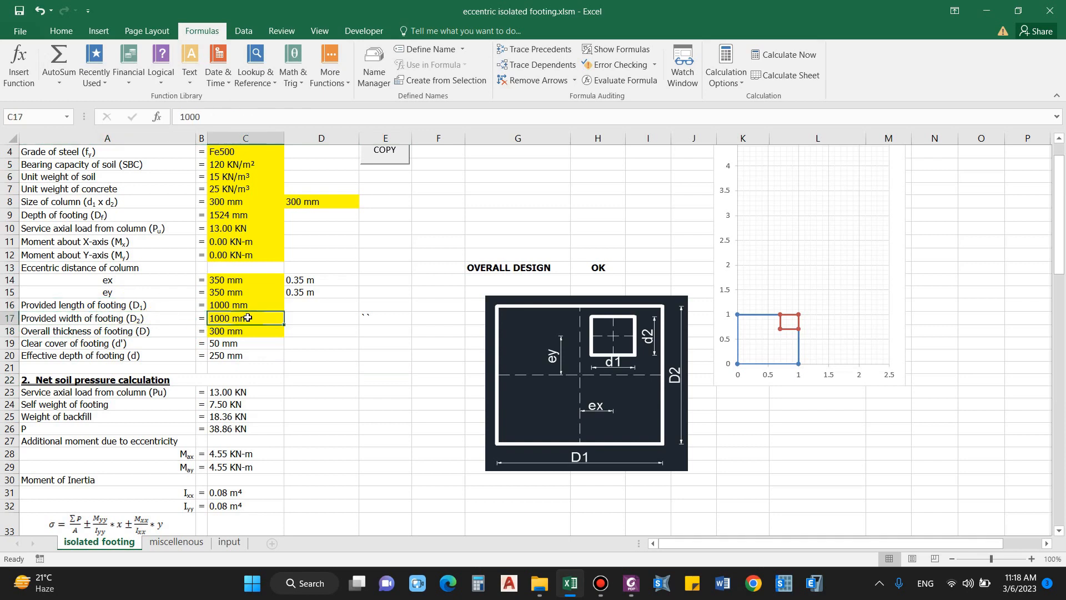
mouse_move(255, 317)
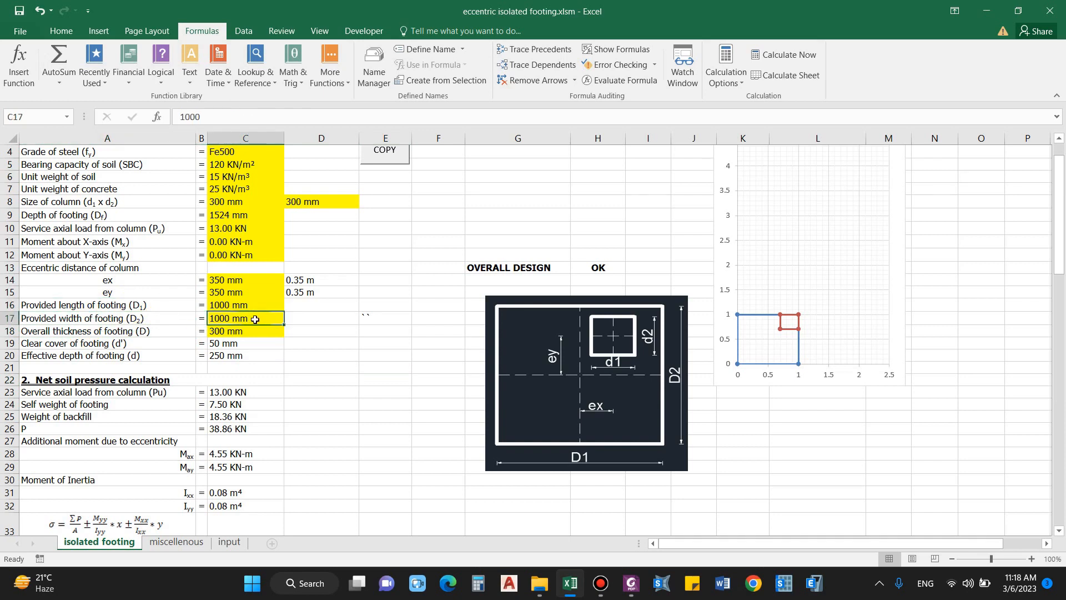
click(88, 343)
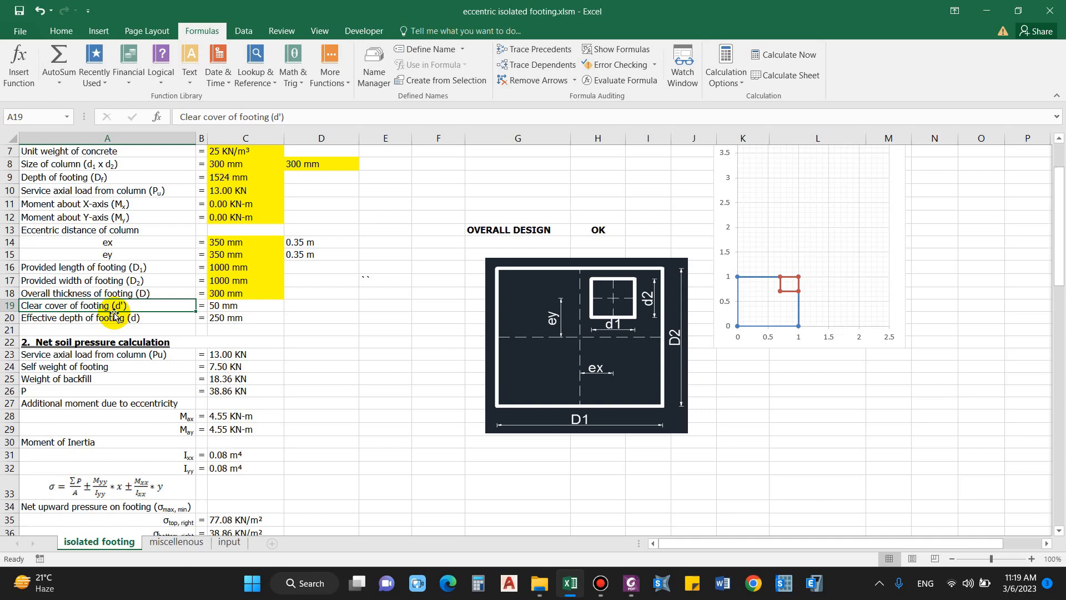
click(245, 306)
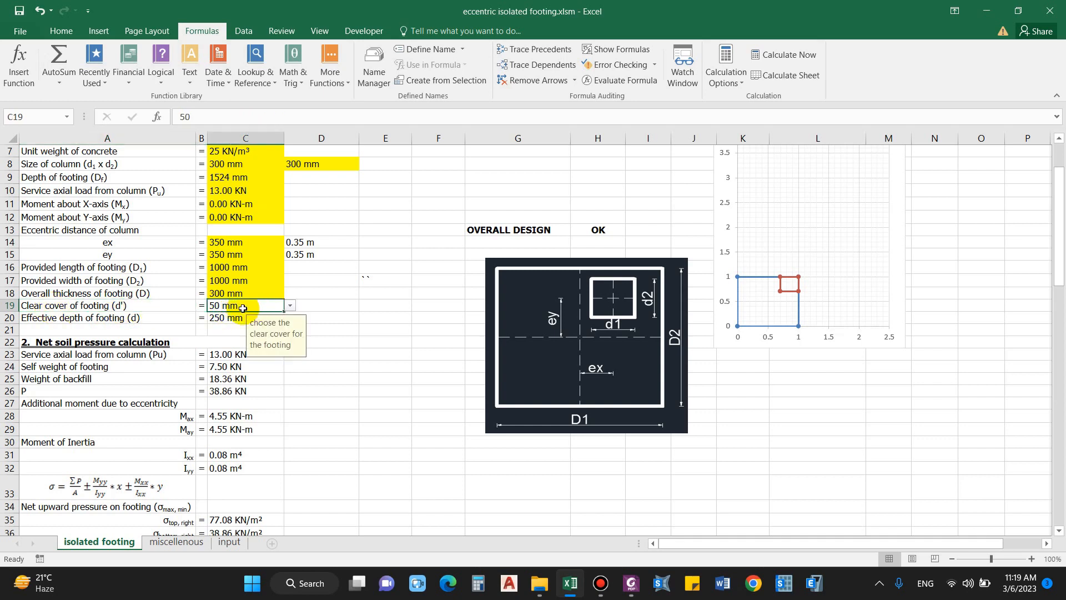
mouse_move(372, 320)
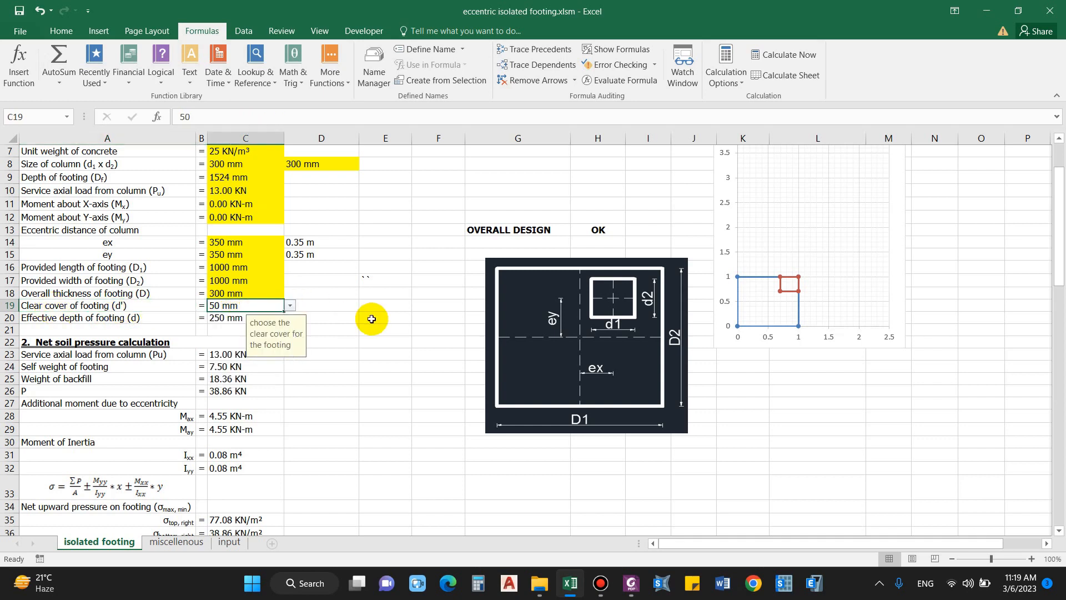
click(107, 318)
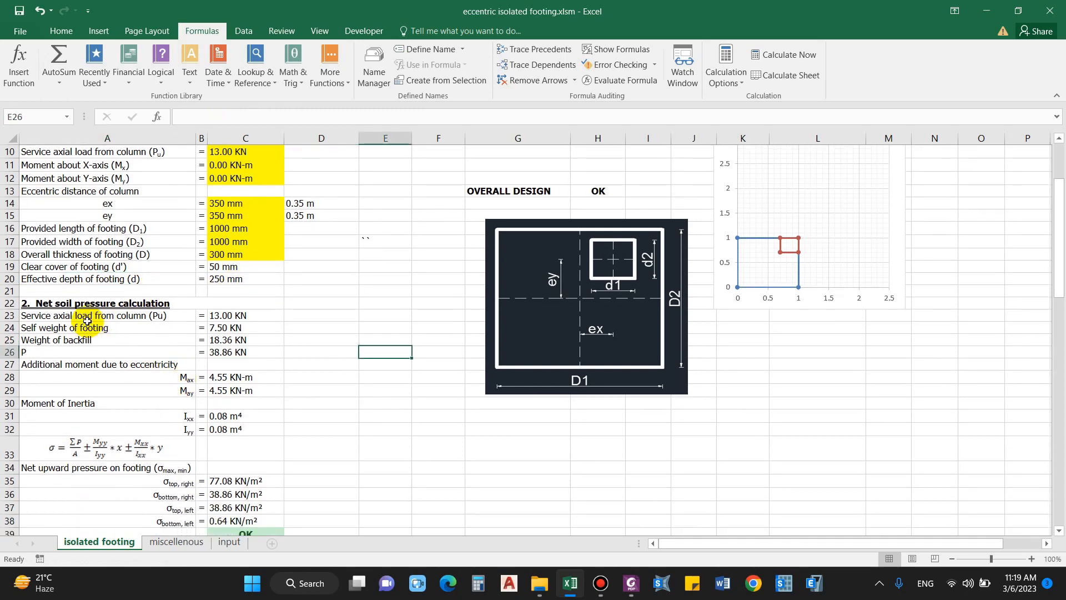
click(107, 304)
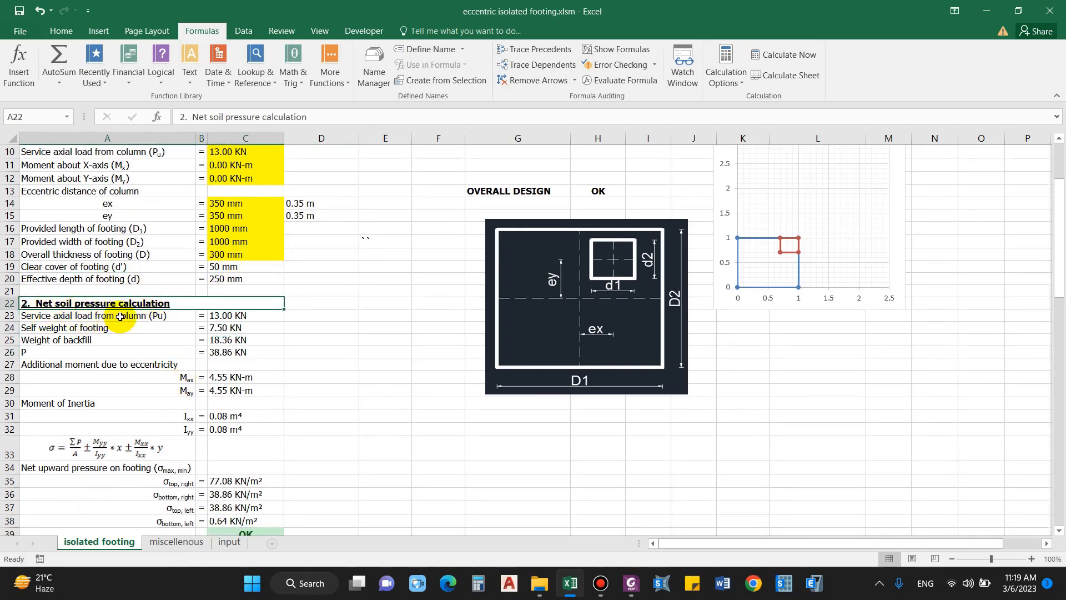
click(245, 327)
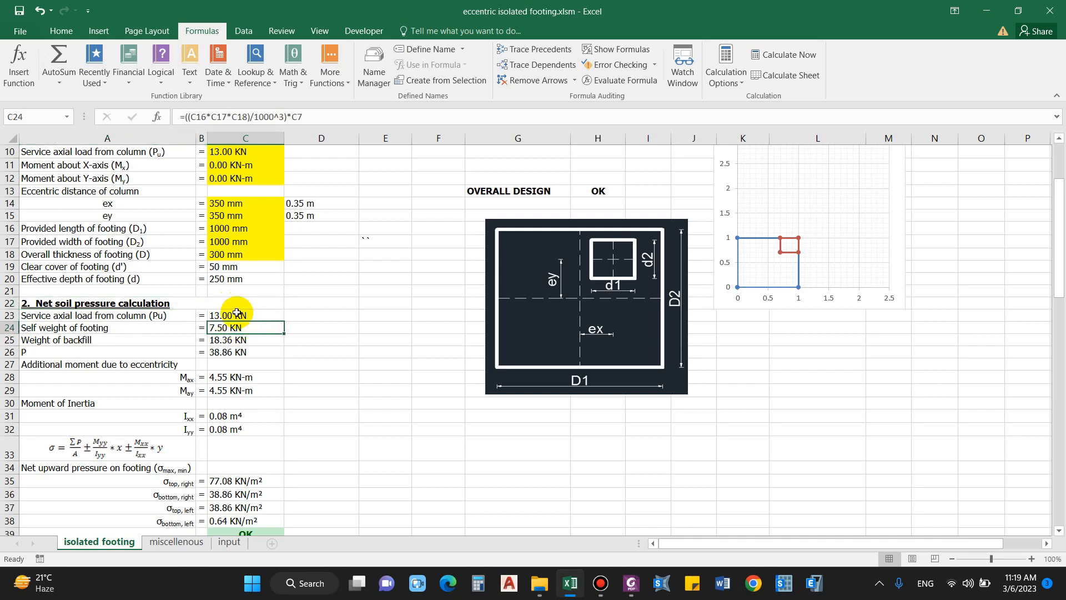
click(107, 340)
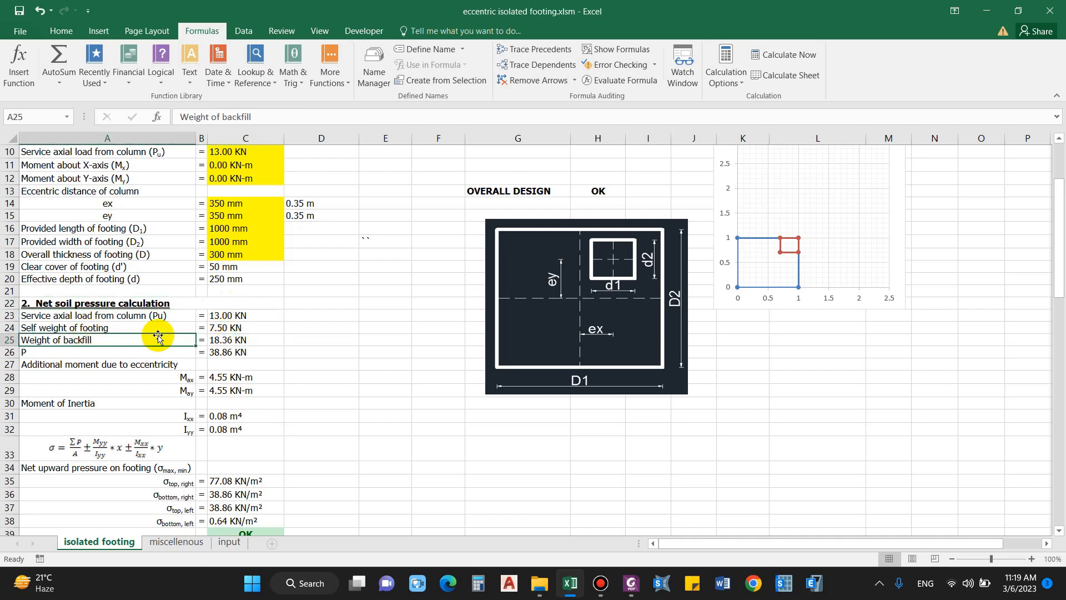
click(245, 327)
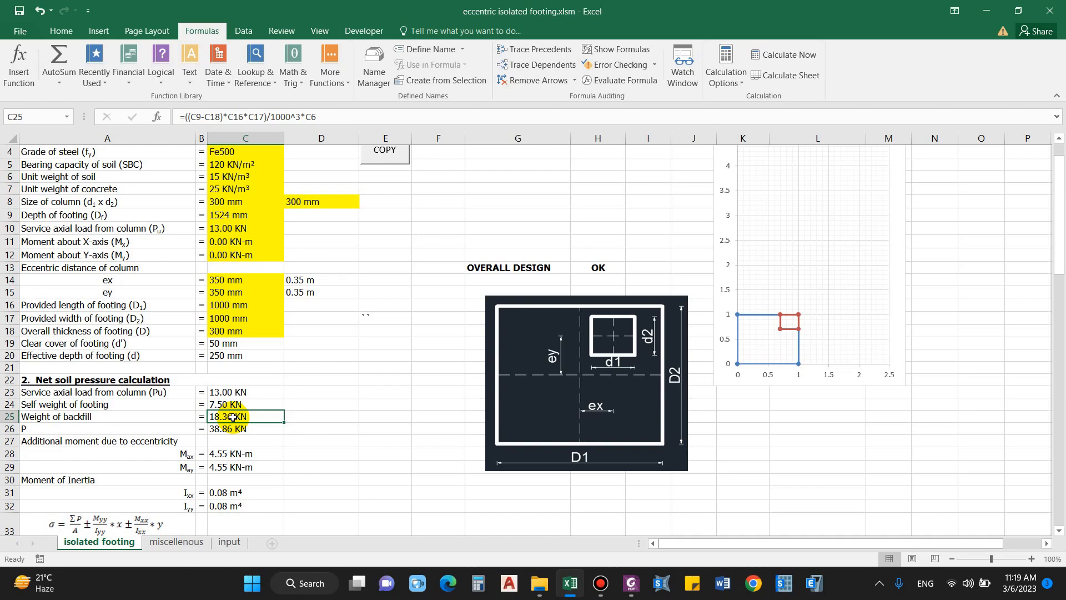
mouse_move(686, 332)
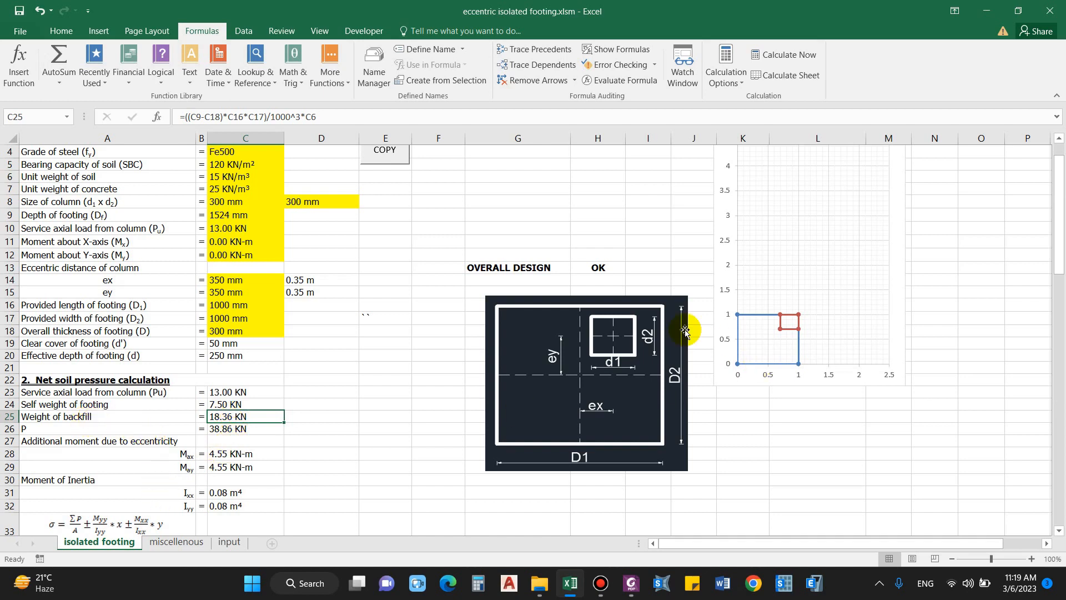
mouse_move(782, 311)
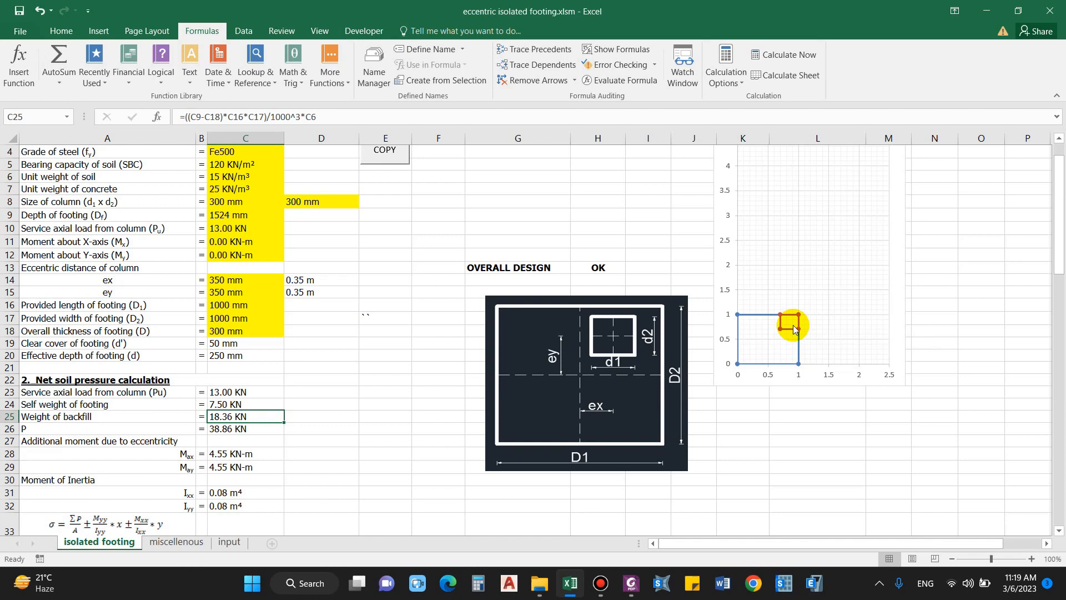
mouse_move(784, 303)
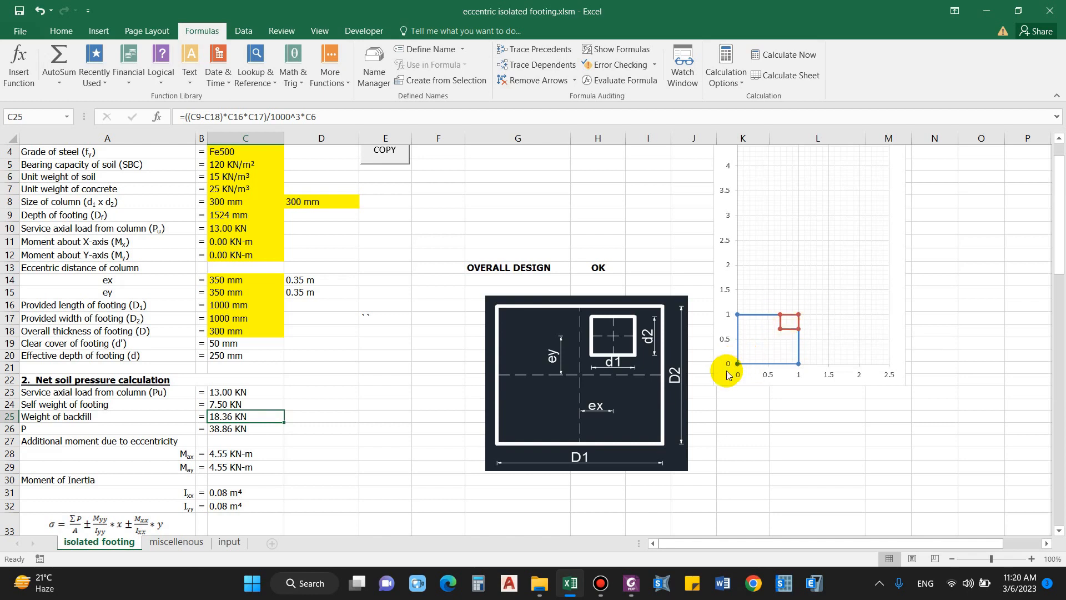
mouse_move(737, 380)
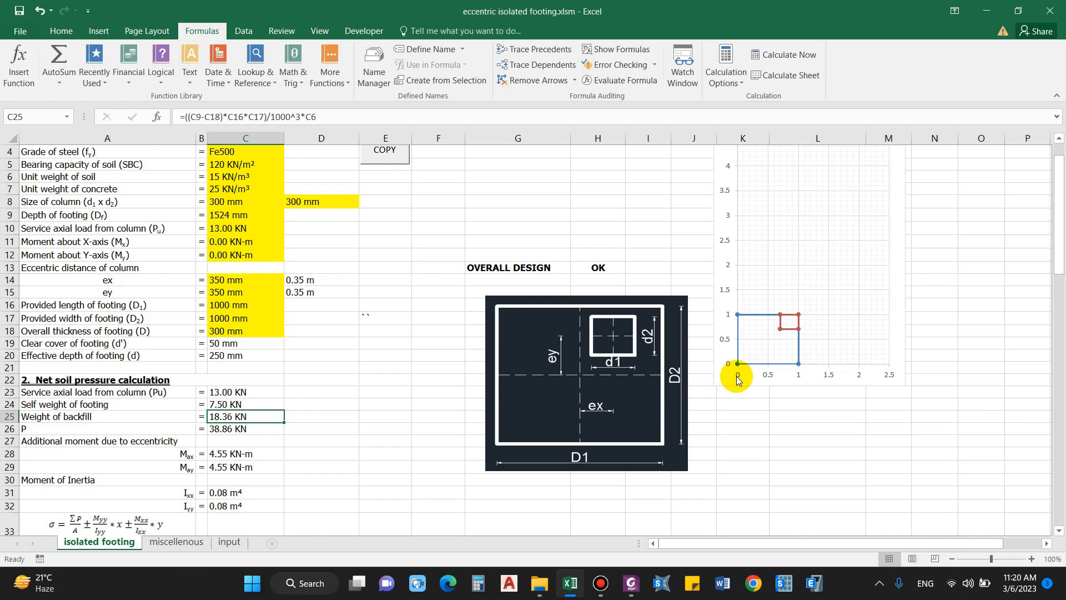
mouse_move(751, 343)
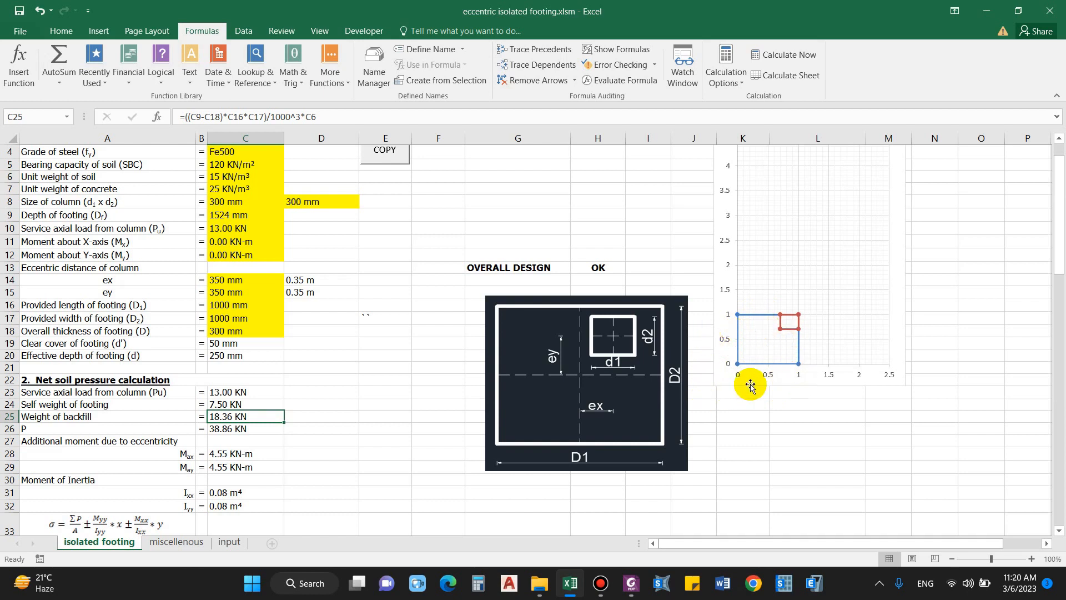
mouse_move(203, 425)
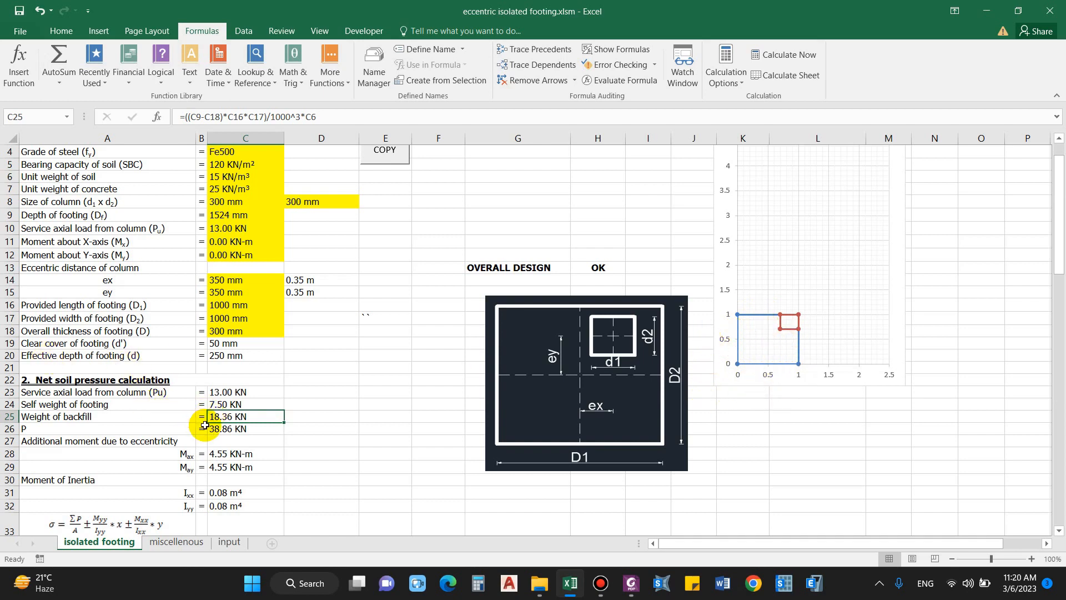
click(240, 428)
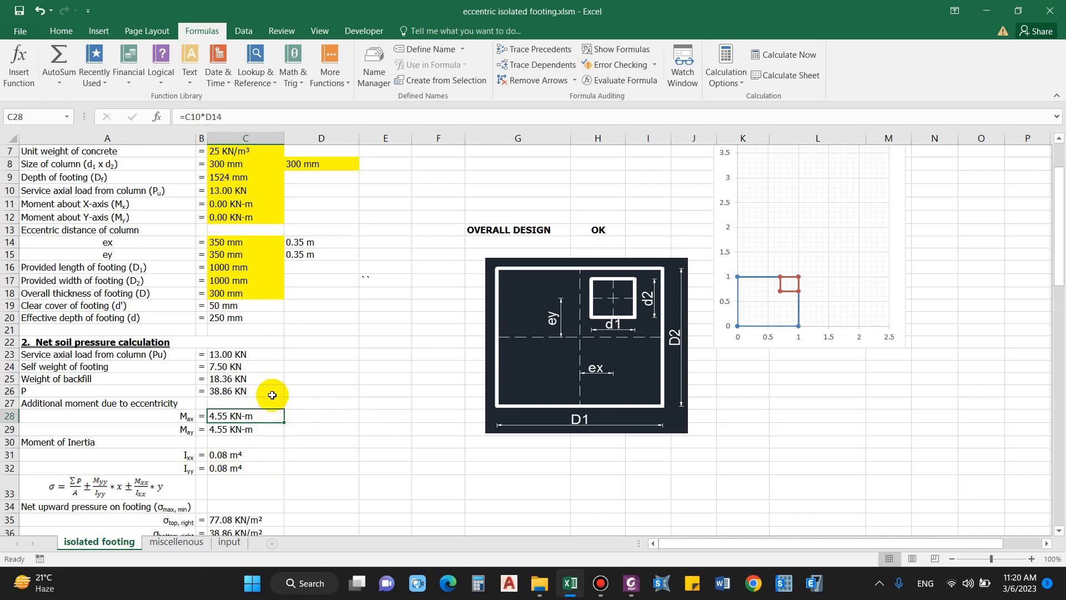
click(245, 391)
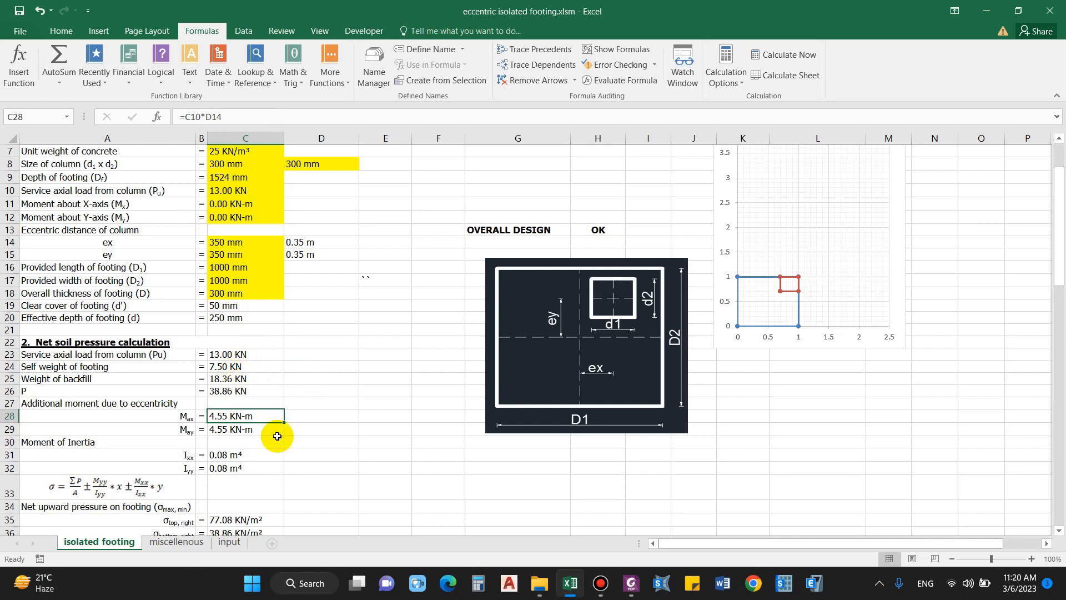
scroll(down, 3)
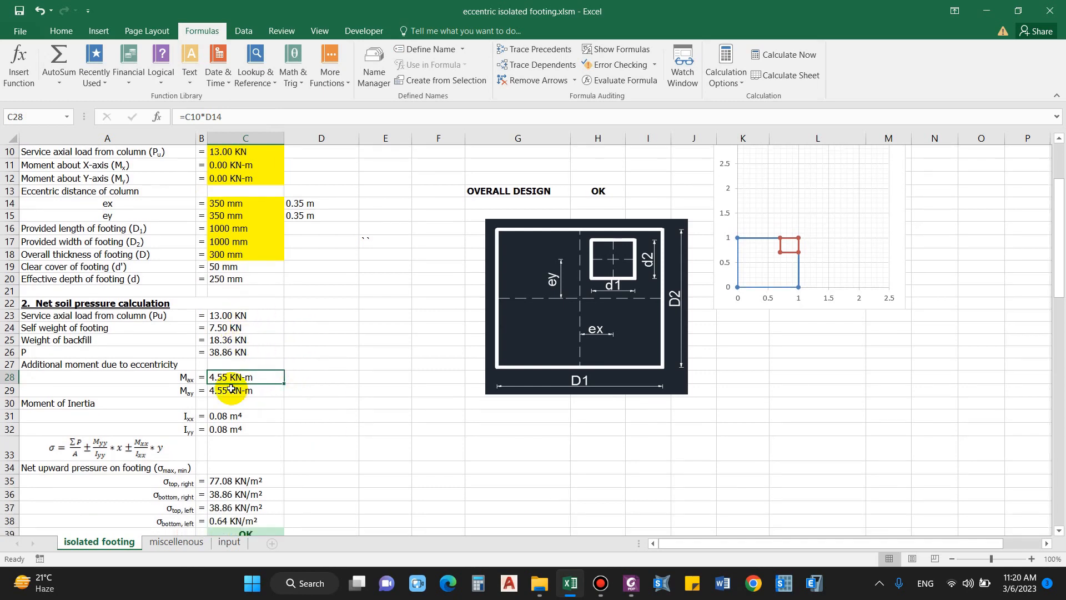
scroll(down, 3)
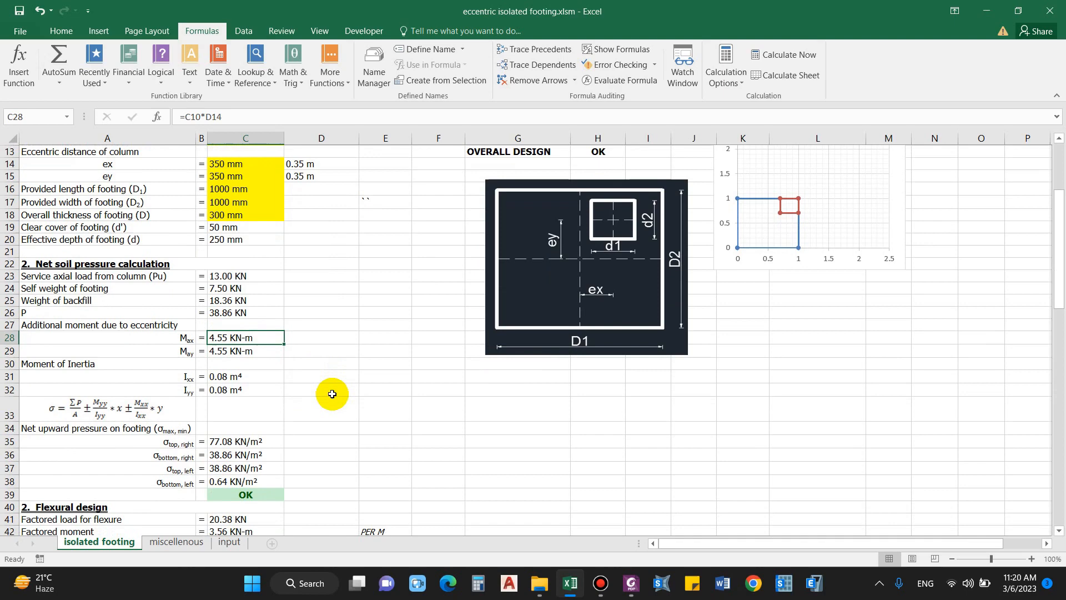
mouse_move(240, 399)
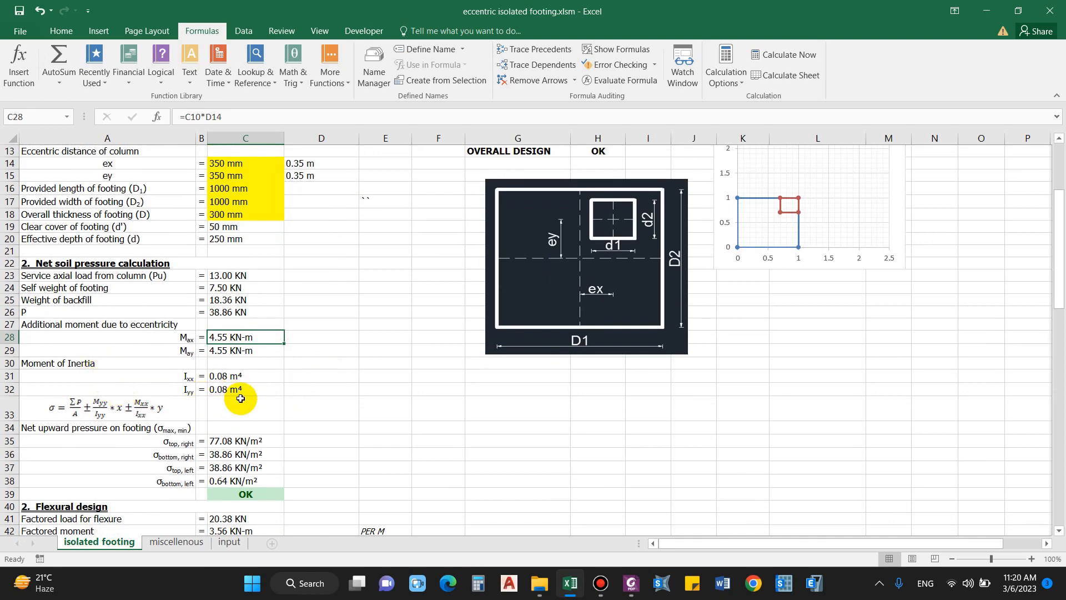
mouse_move(295, 388)
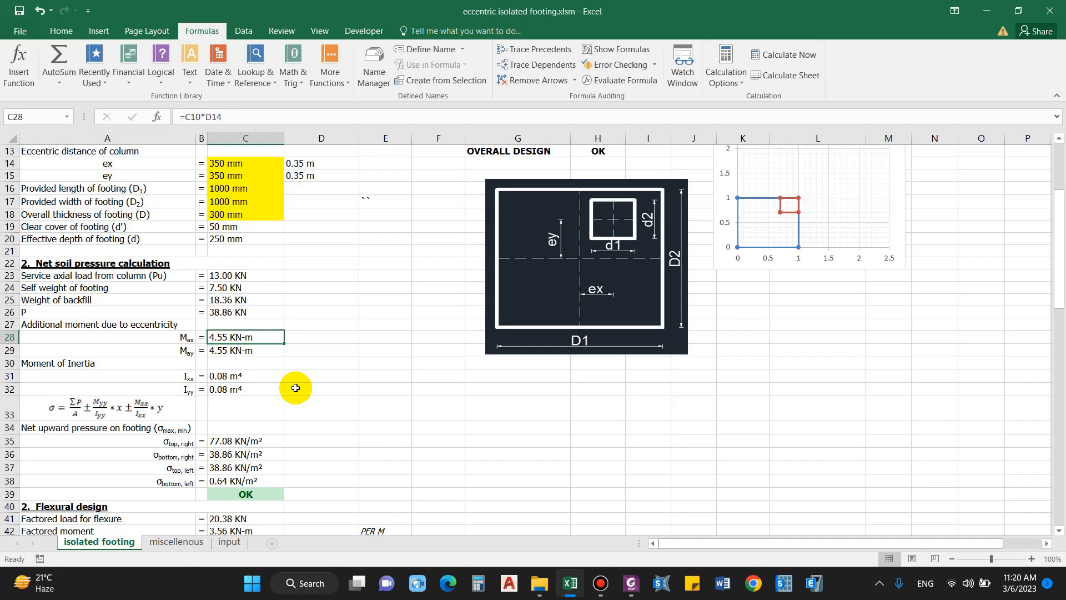
mouse_move(220, 387)
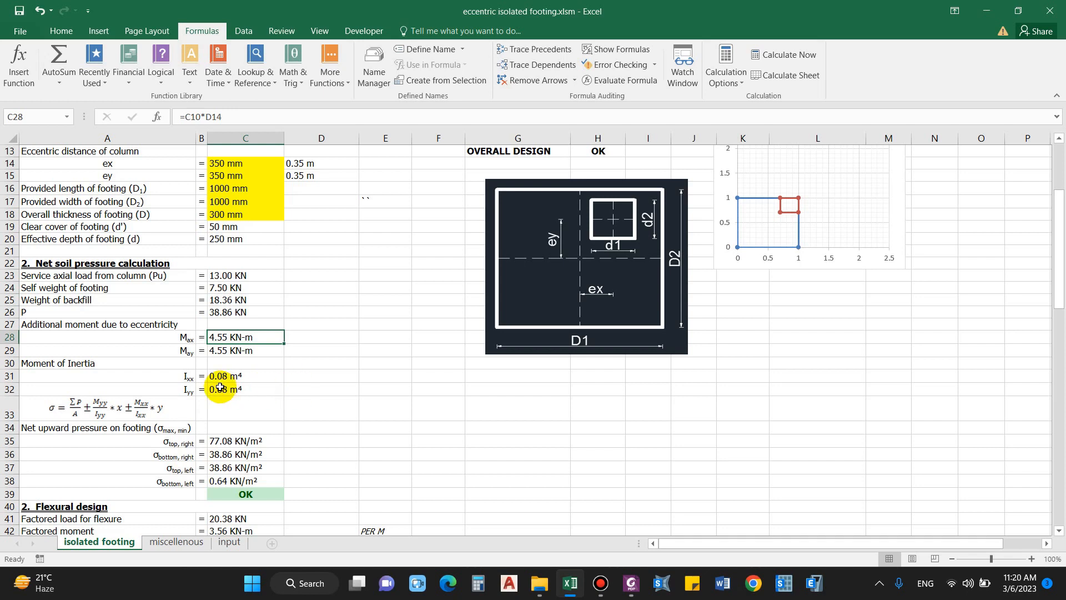
mouse_move(119, 422)
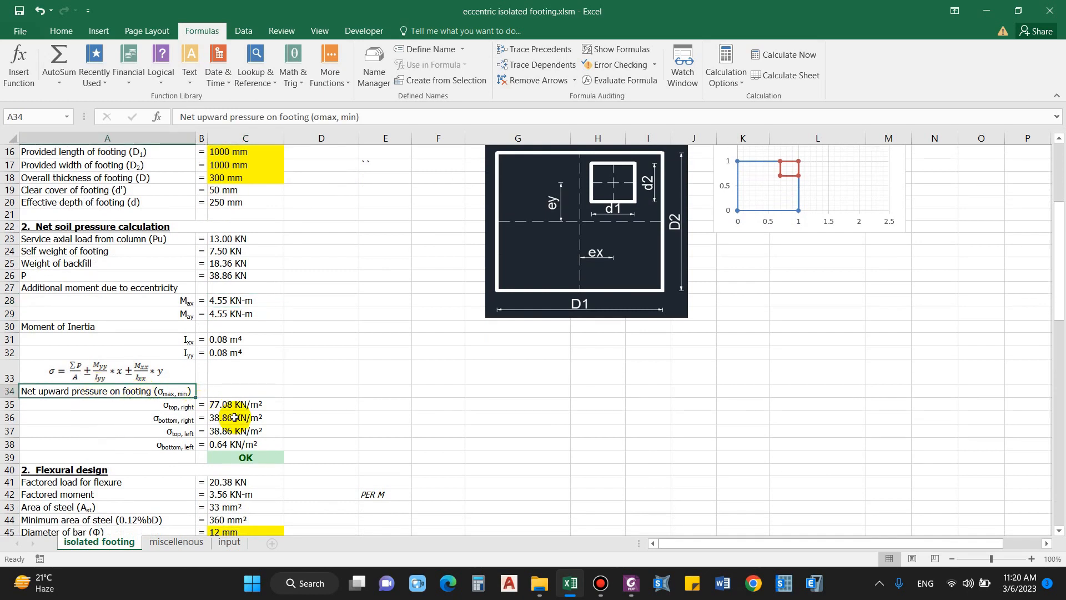
mouse_move(529, 154)
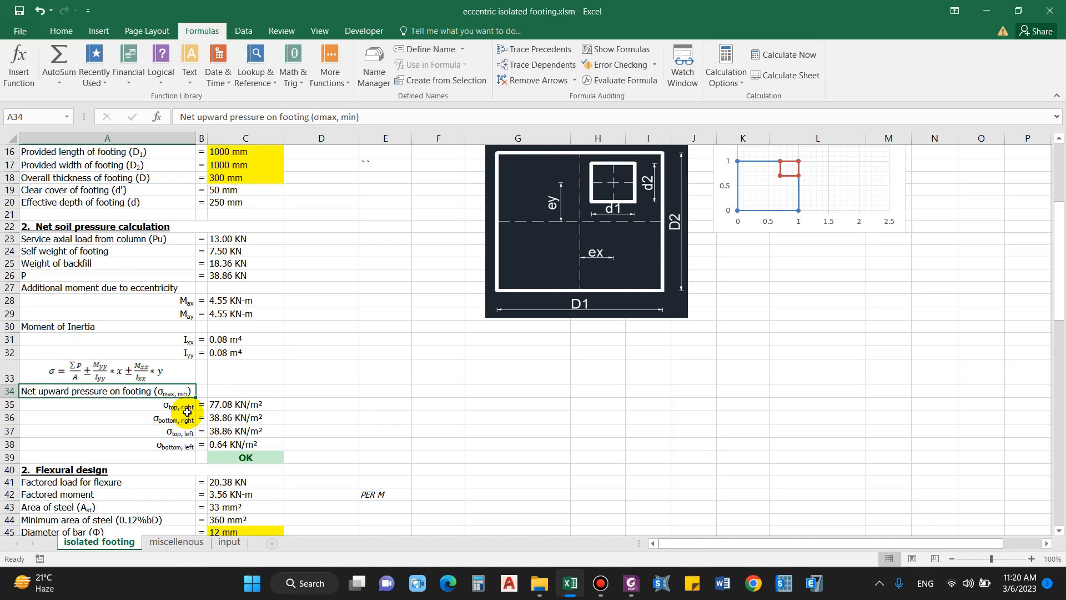
click(245, 404)
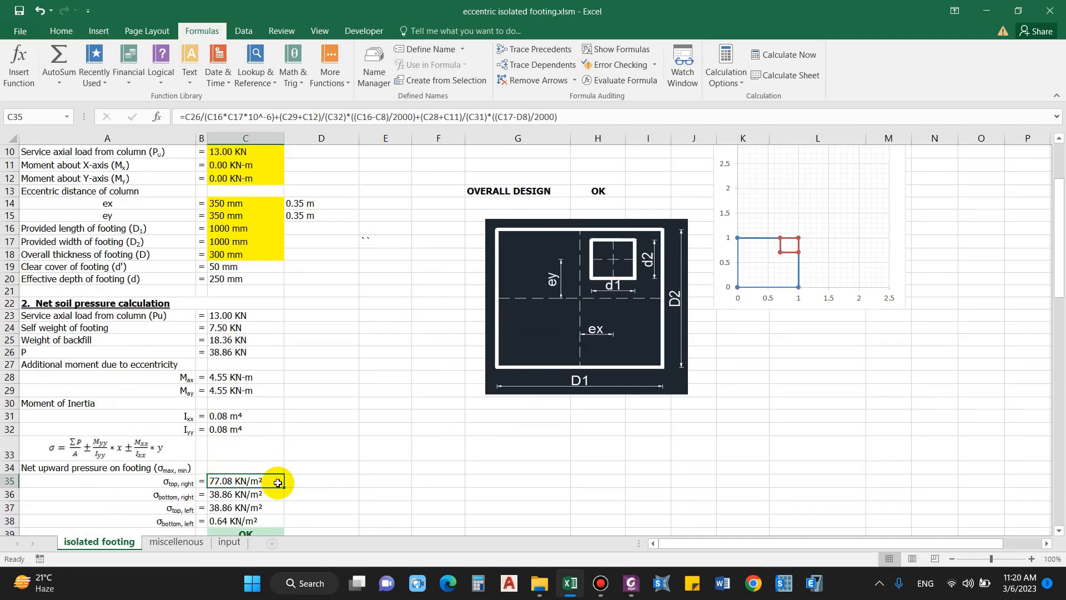
mouse_move(670, 245)
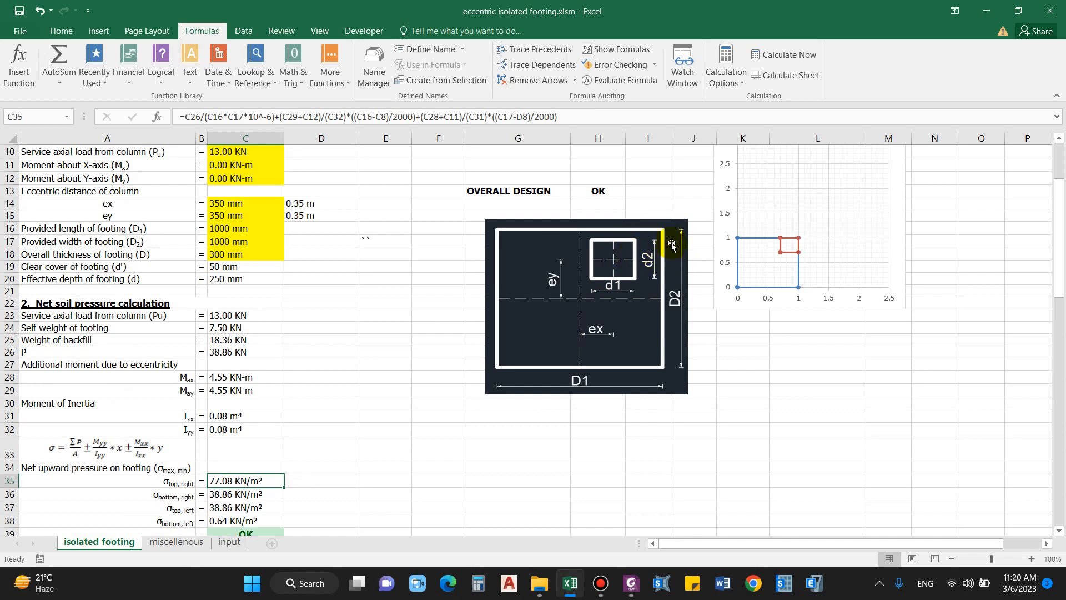
mouse_move(792, 243)
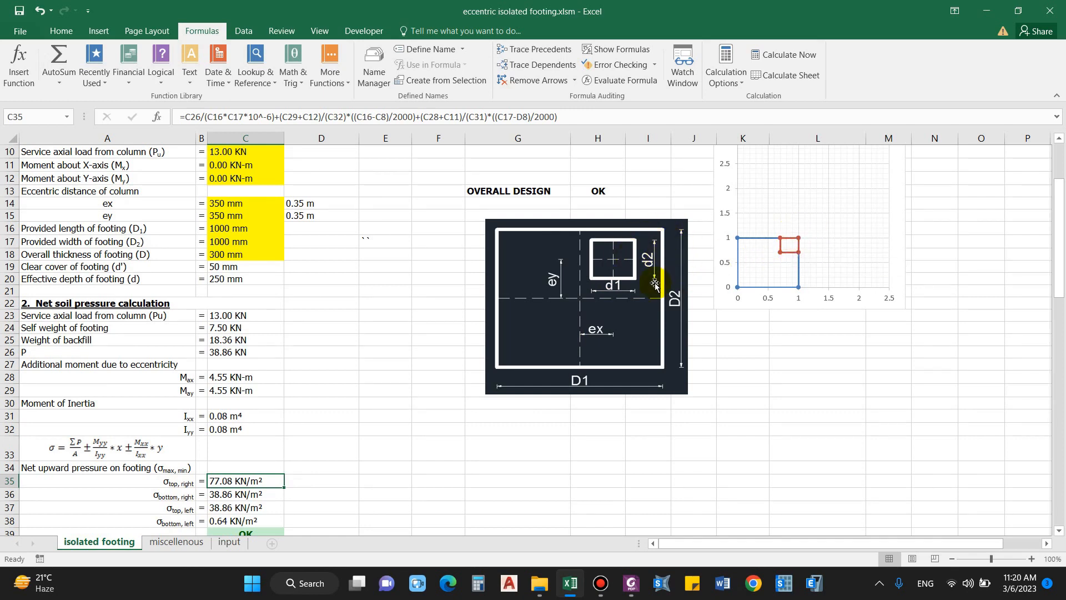
scroll(down, 3)
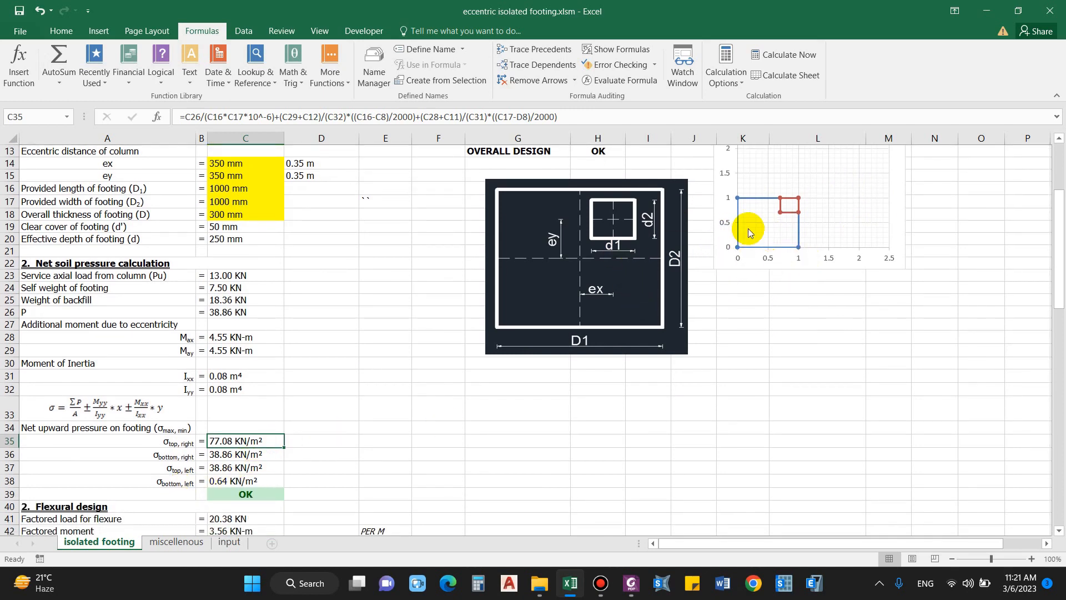
click(245, 481)
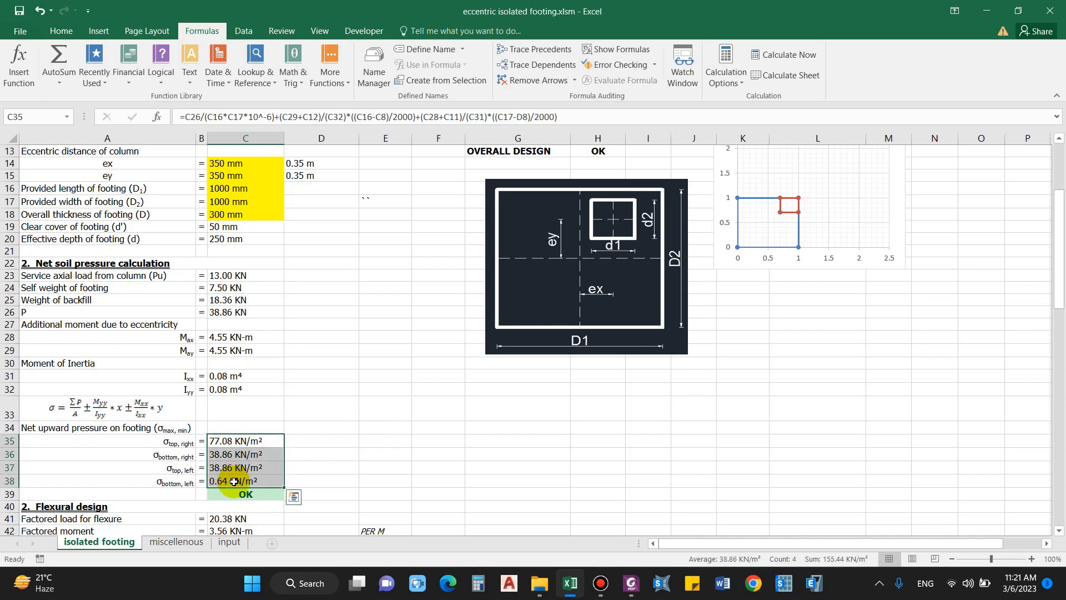
mouse_move(219, 361)
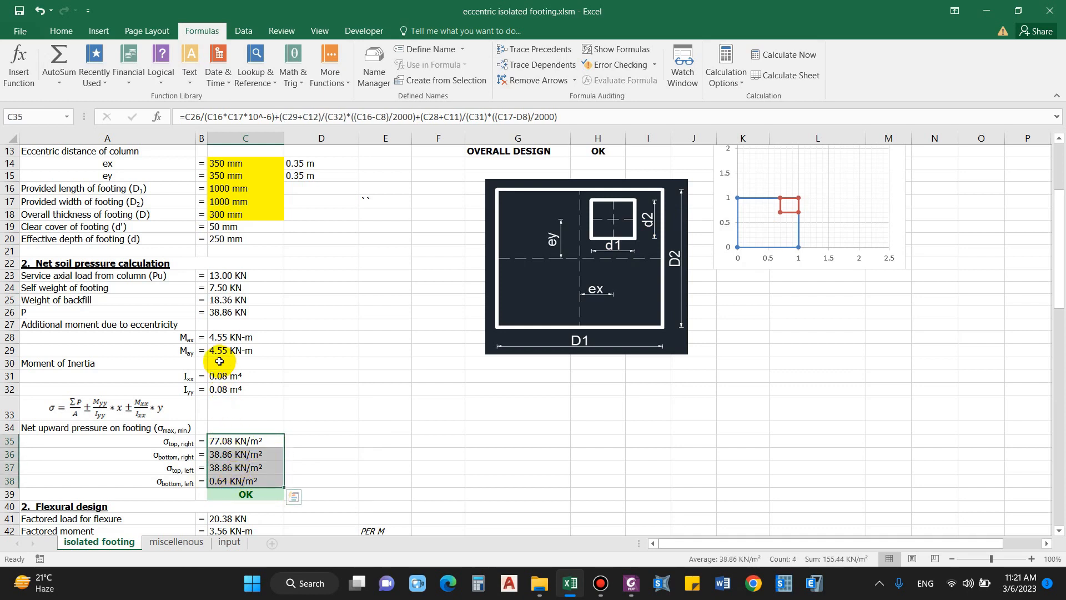
scroll(up, 3)
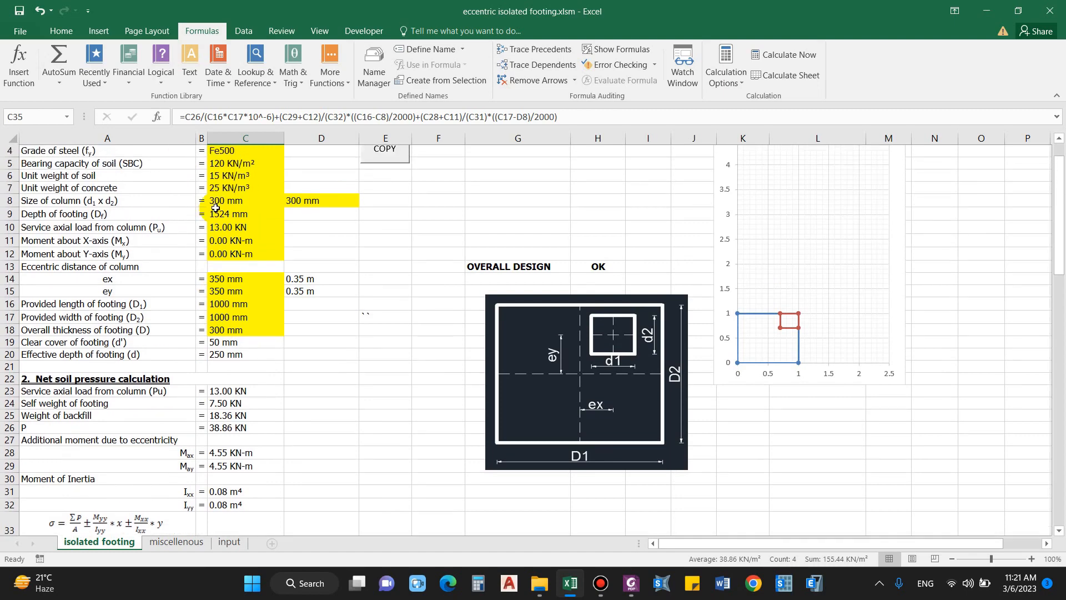
scroll(down, 3)
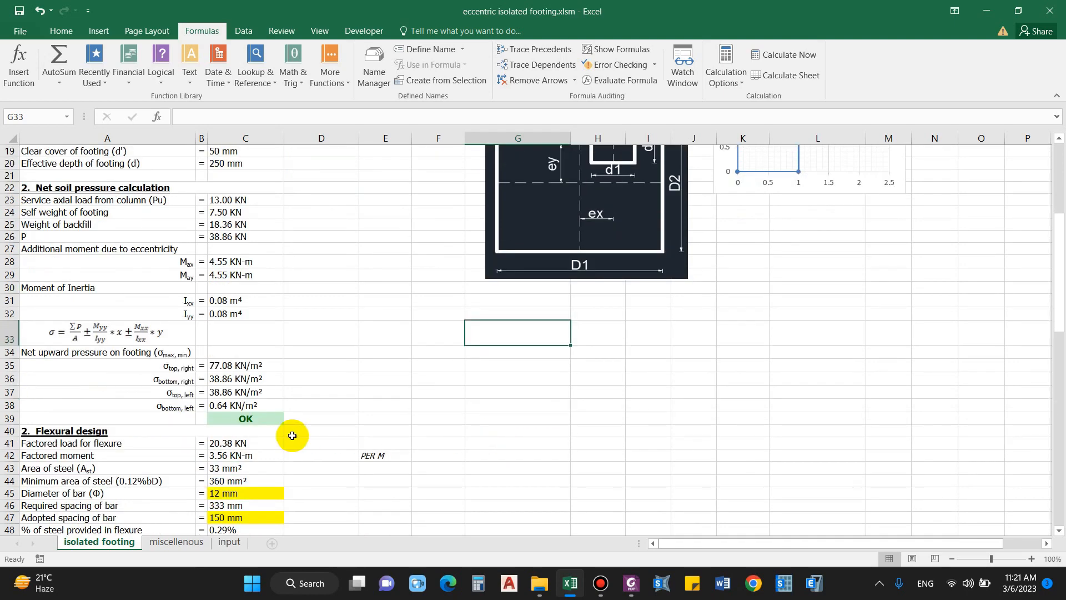
drag(245, 364, 245, 405)
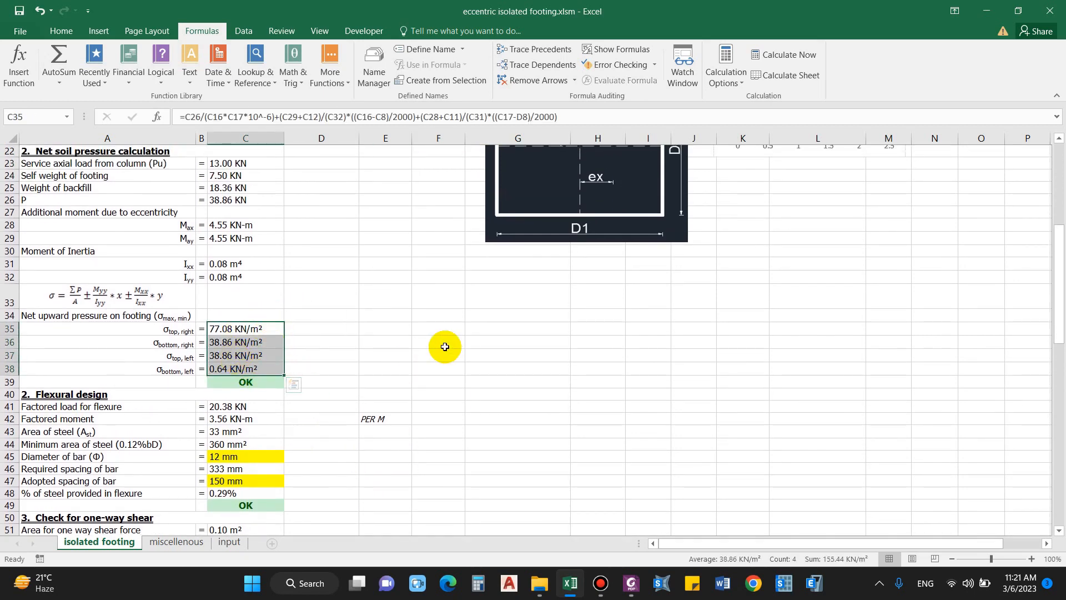
mouse_move(446, 339)
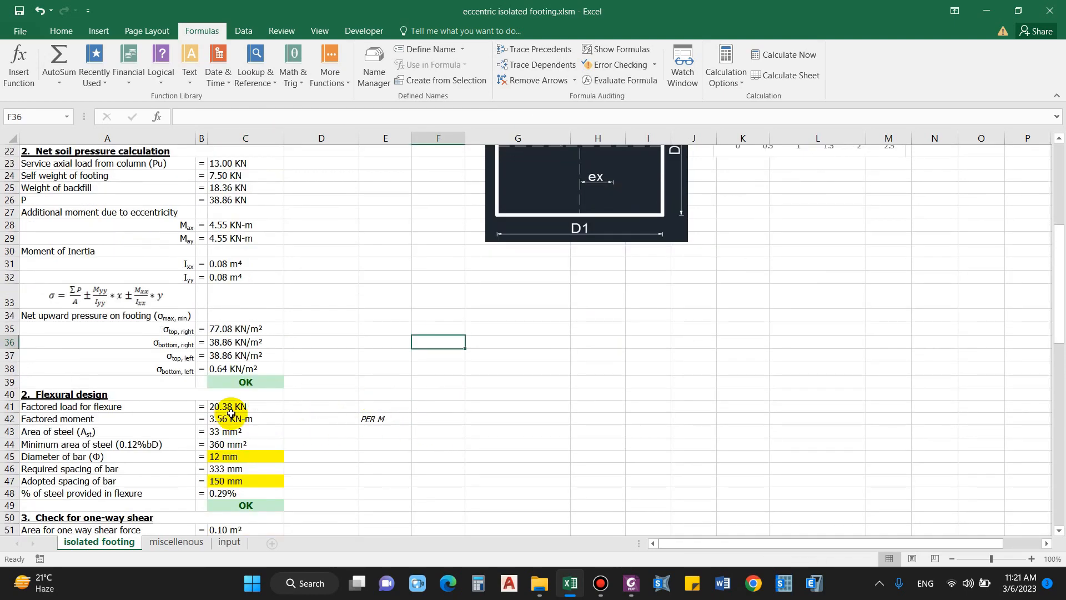
mouse_move(410, 461)
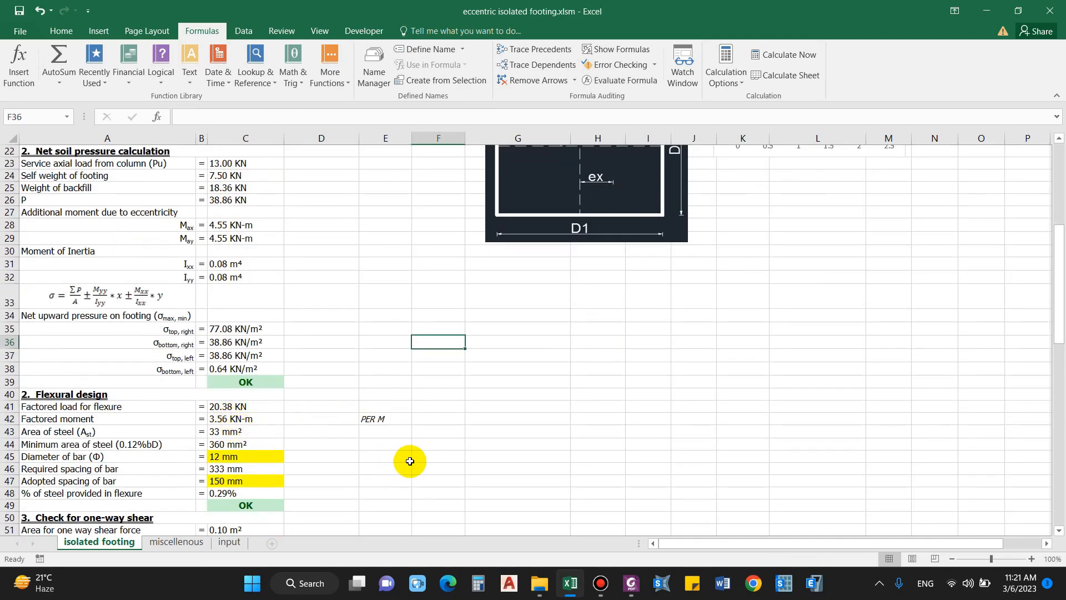
scroll(down, 3)
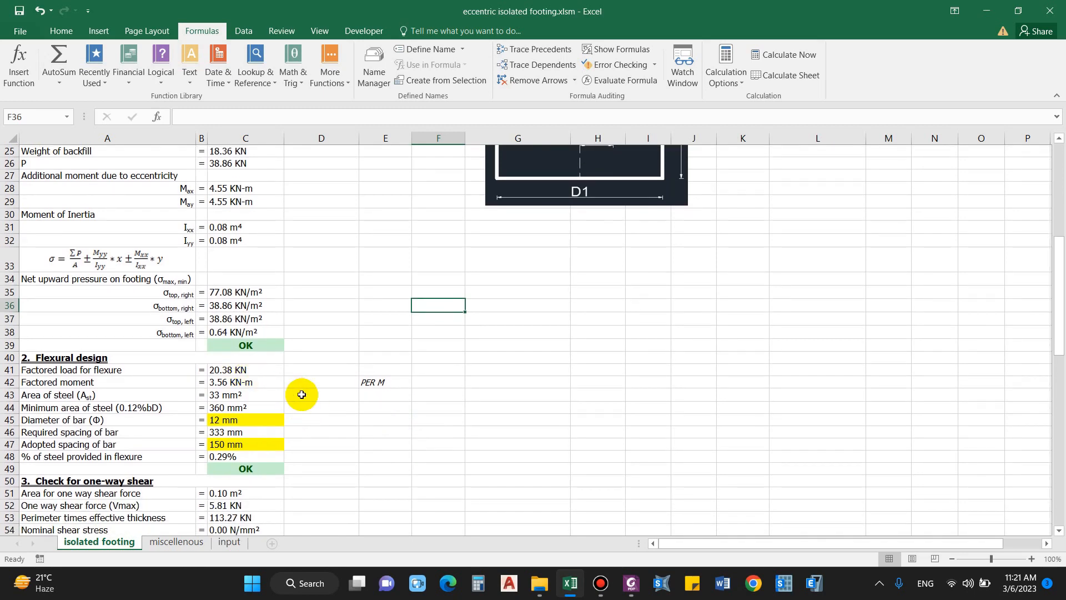
mouse_move(294, 394)
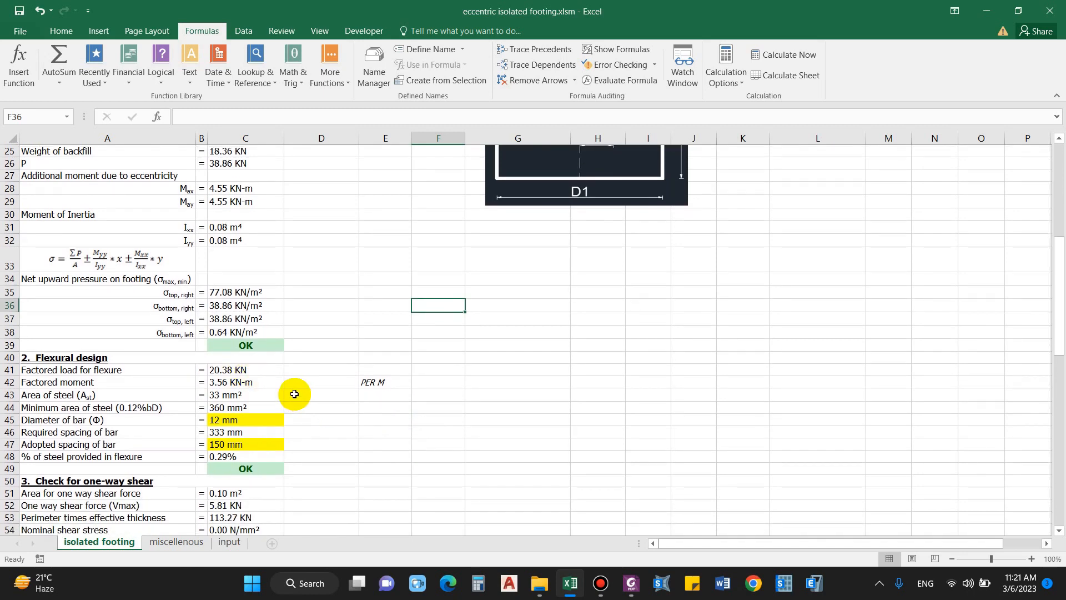
mouse_move(276, 407)
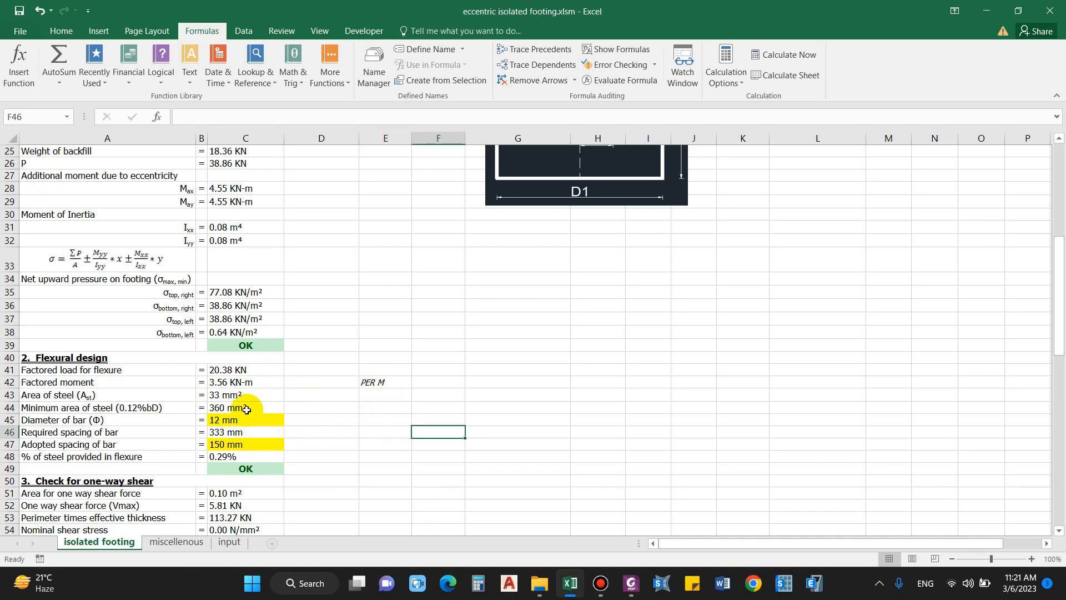
mouse_move(242, 395)
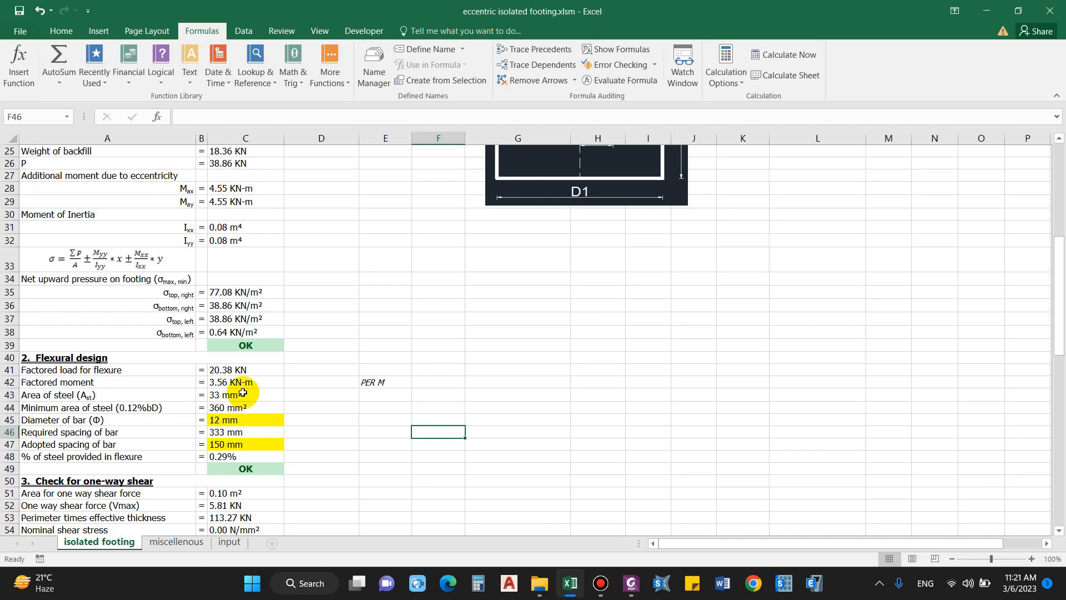
click(321, 445)
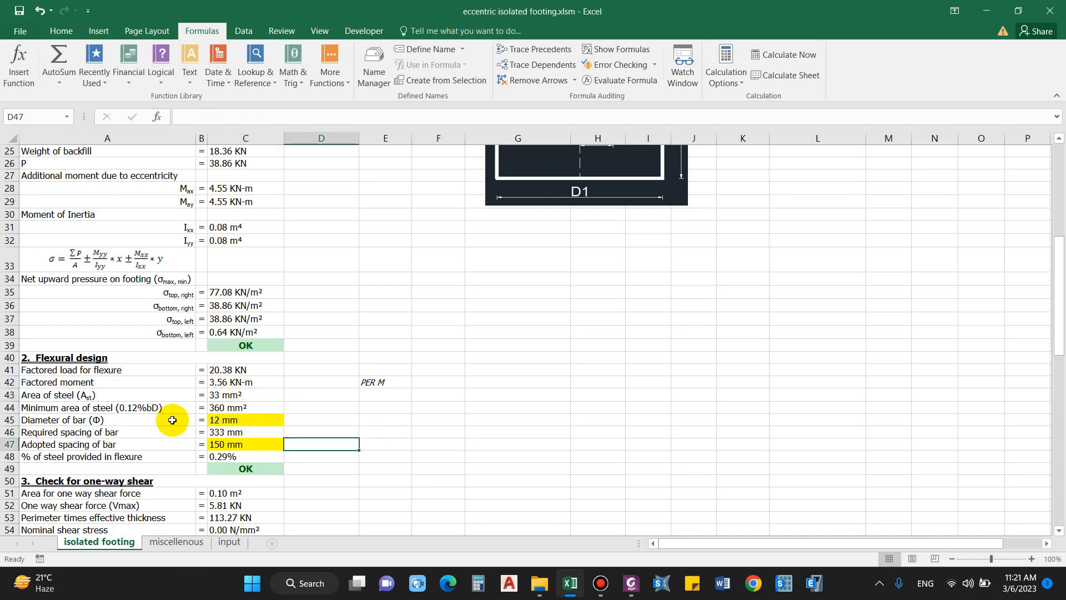
click(245, 407)
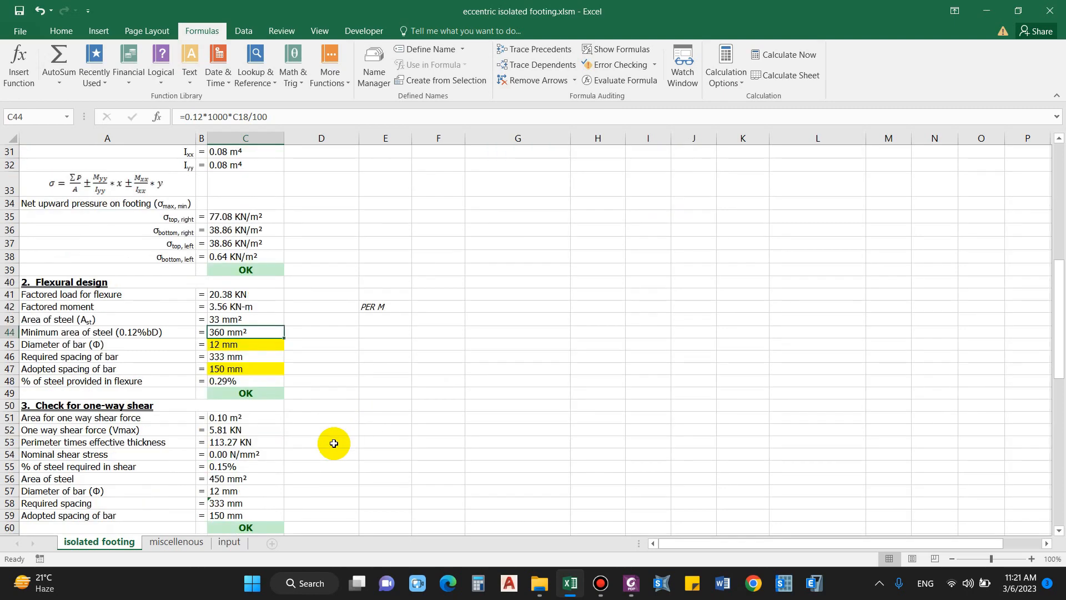
mouse_move(294, 406)
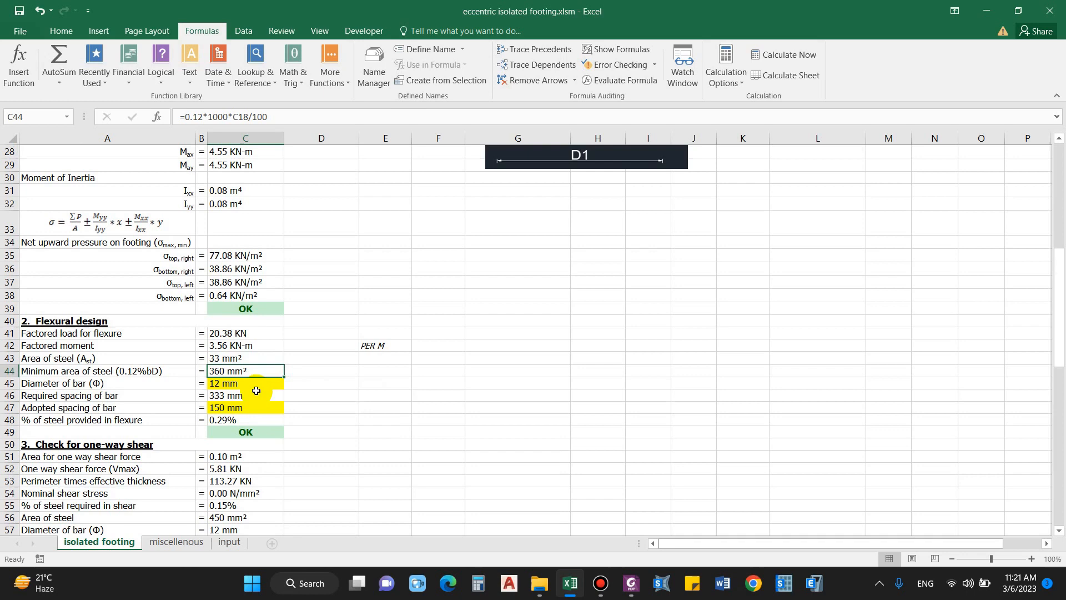
click(245, 395)
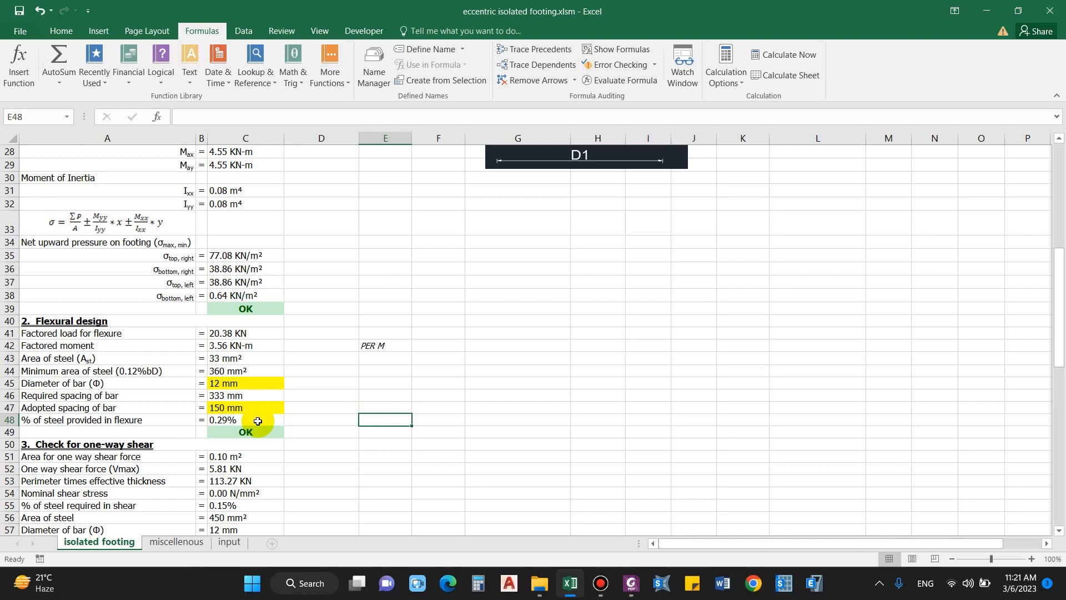
mouse_move(327, 414)
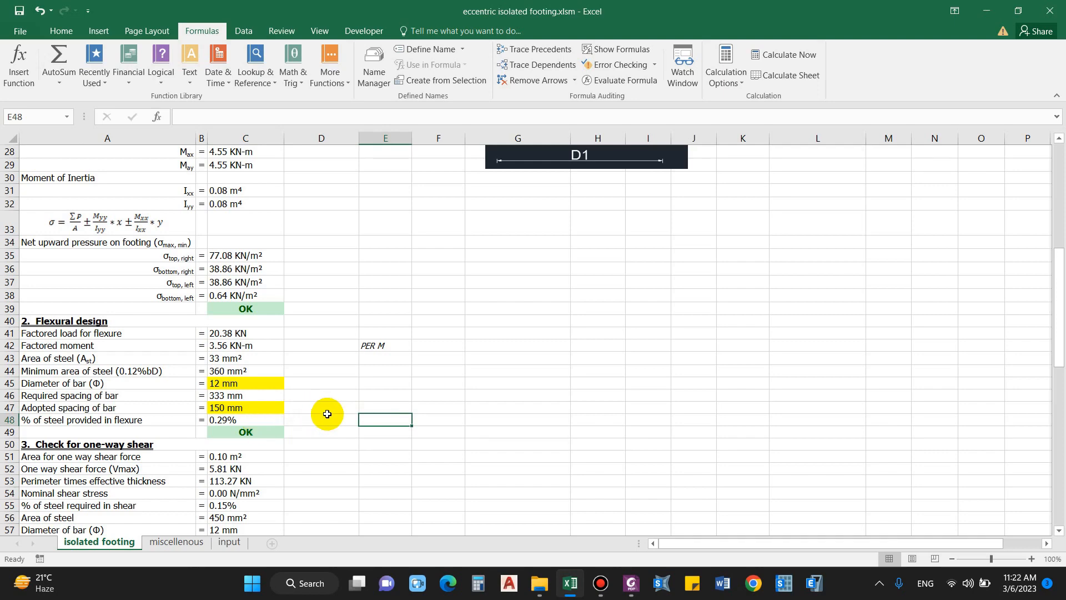
scroll(down, 3)
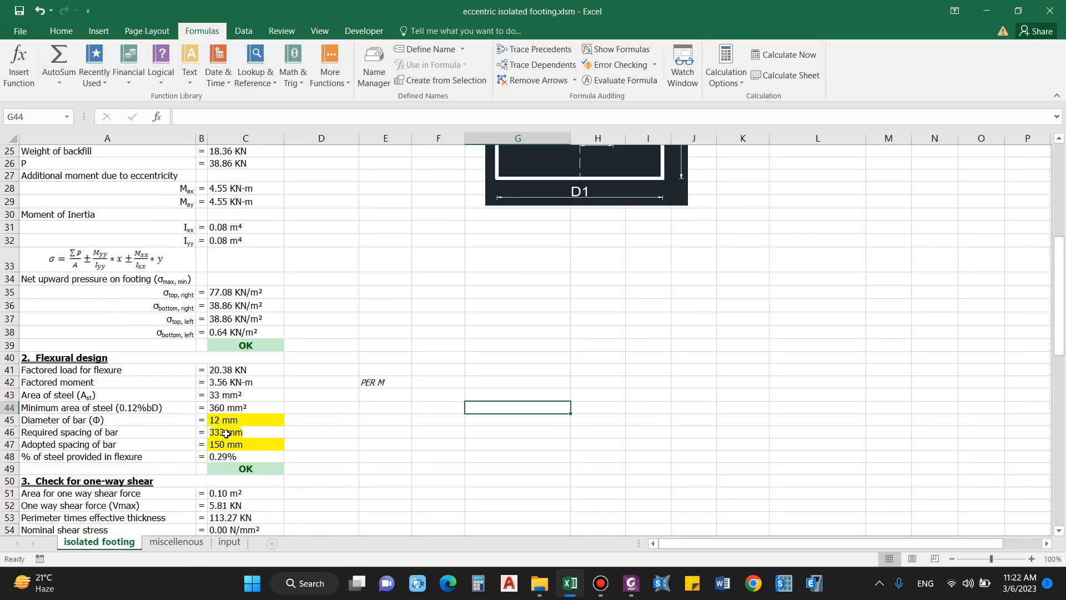
scroll(down, 3)
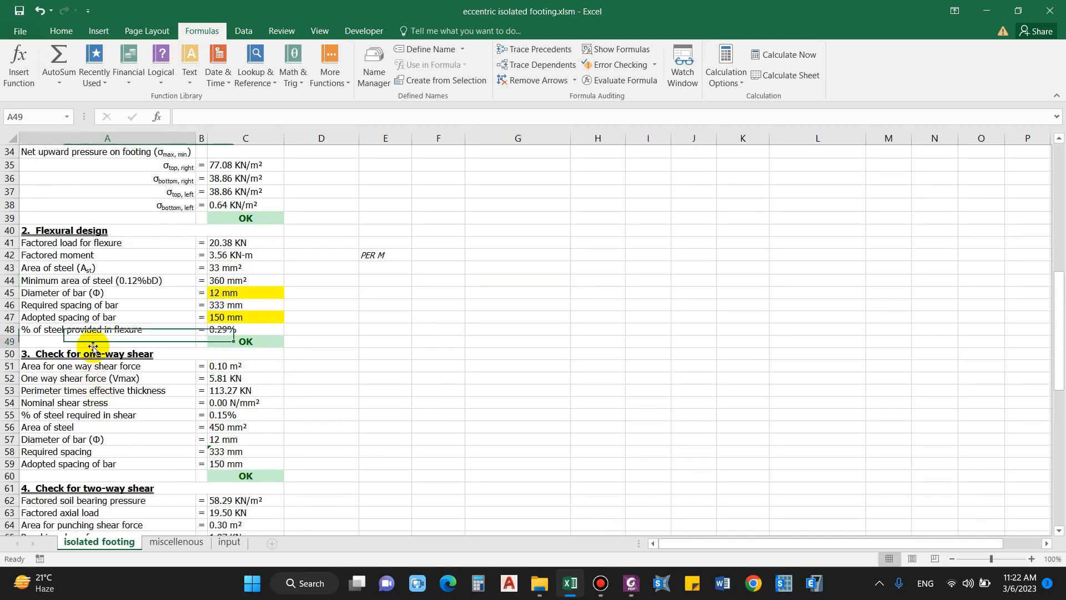
scroll(down, 3)
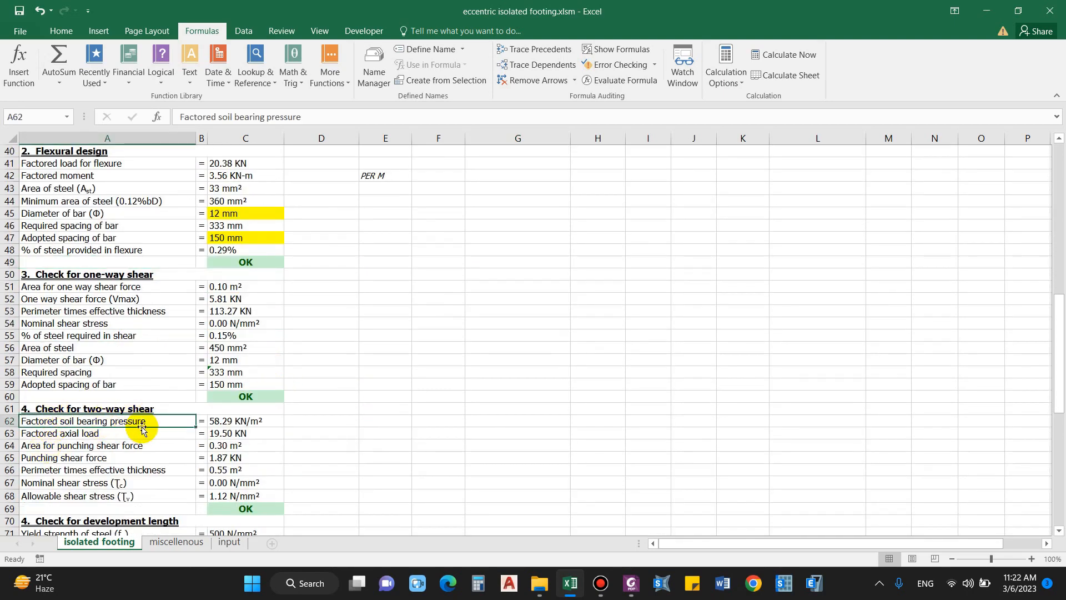
scroll(down, 3)
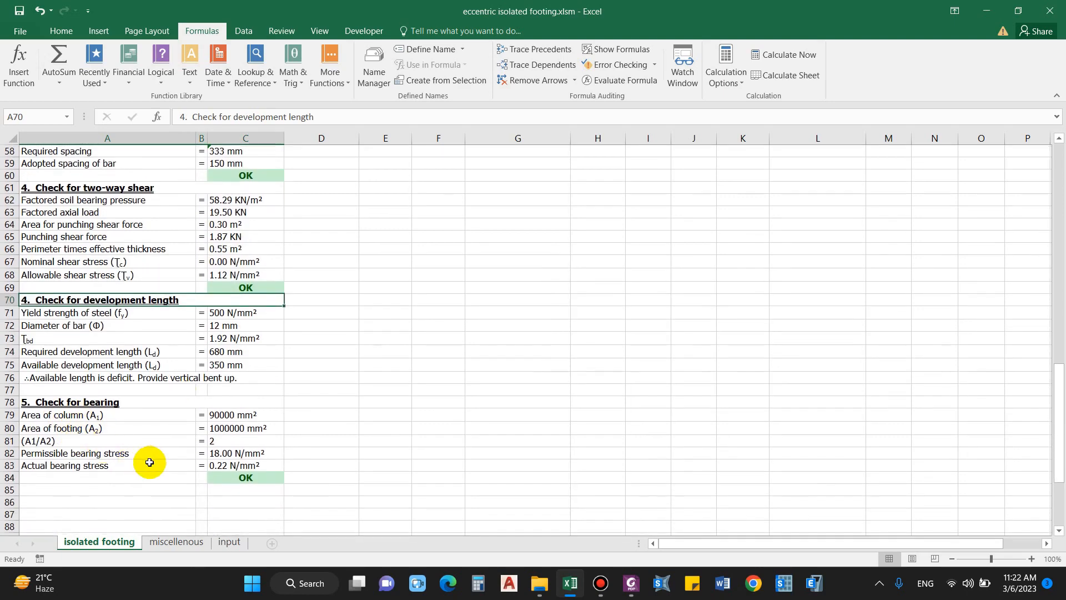
mouse_move(322, 537)
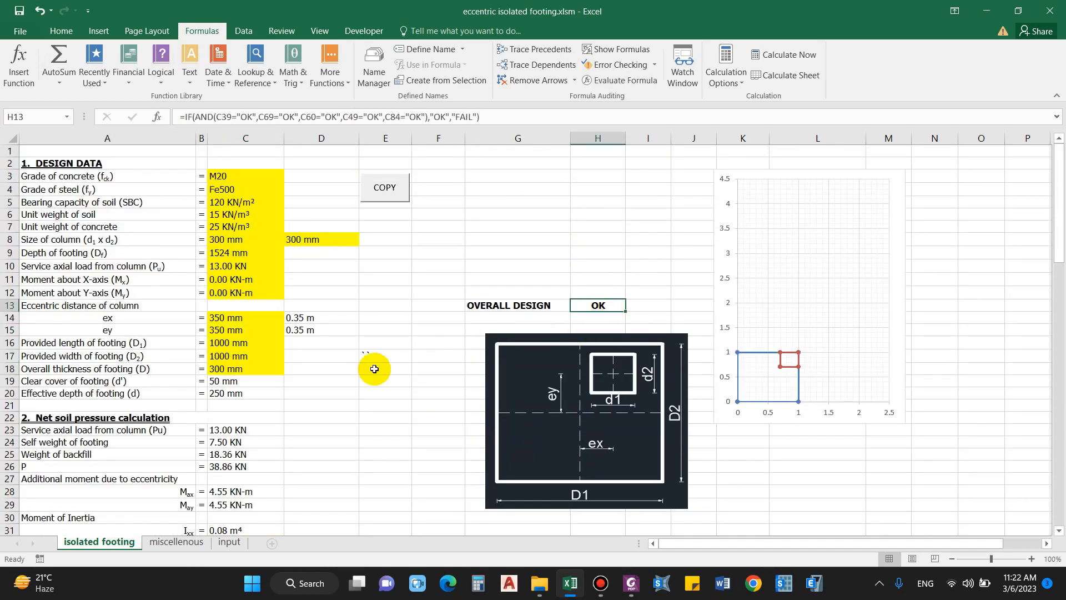
mouse_move(354, 378)
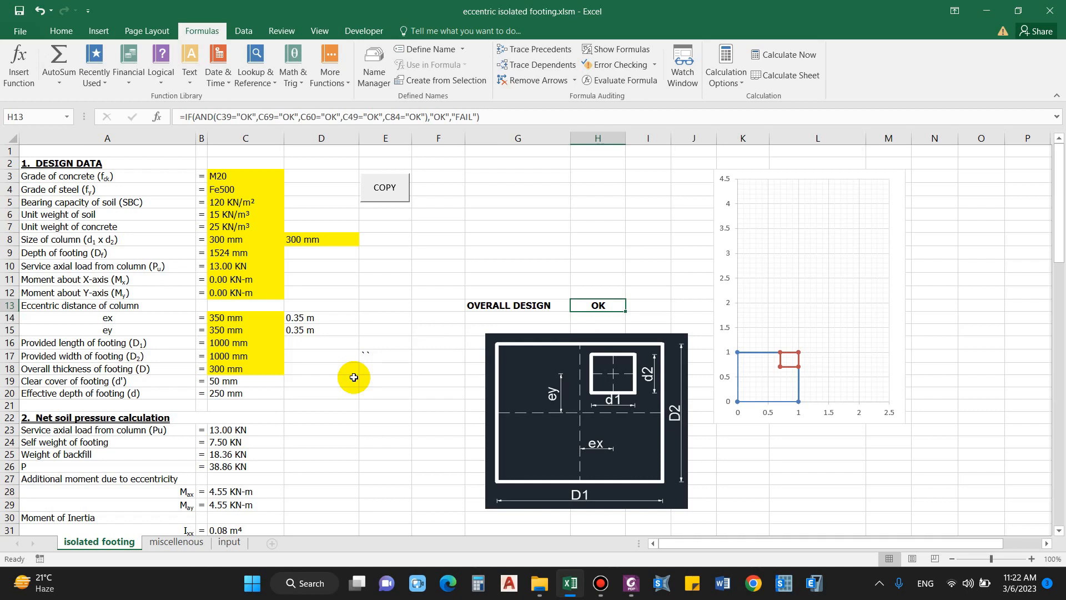
mouse_move(427, 392)
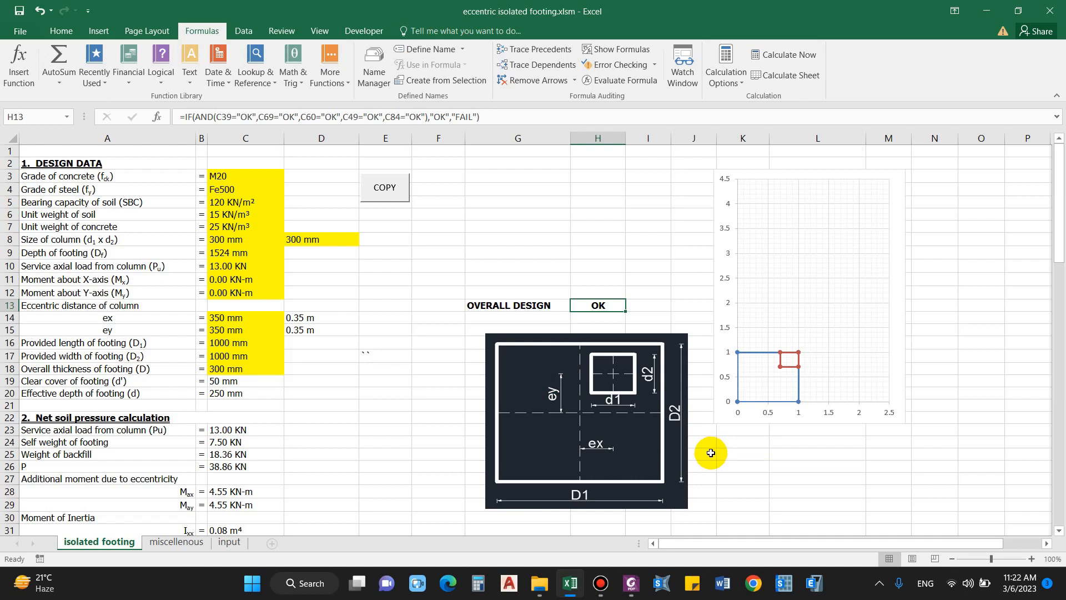
mouse_move(296, 467)
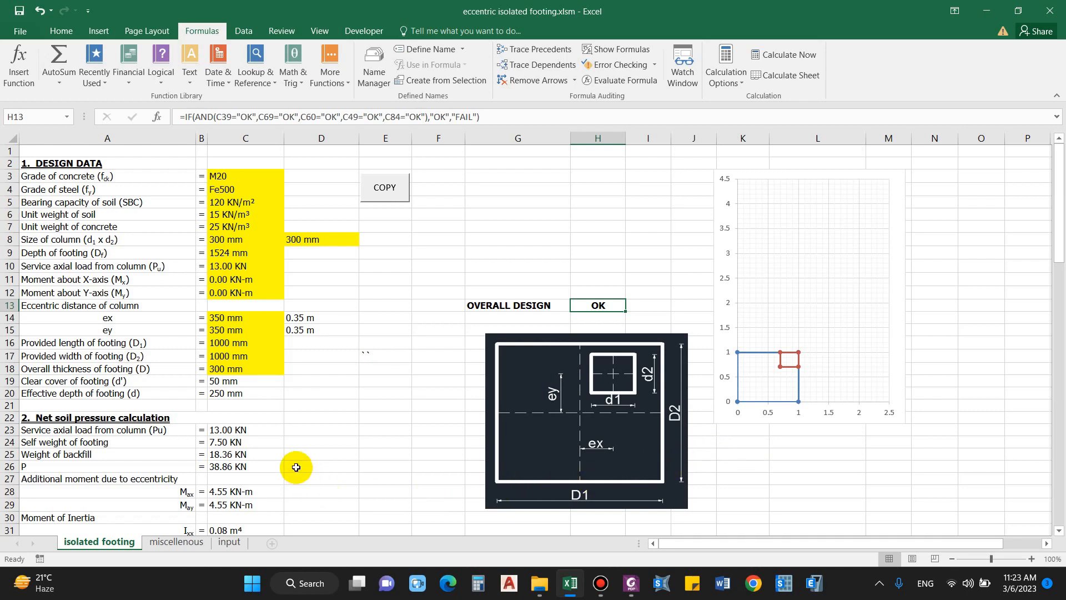
click(107, 343)
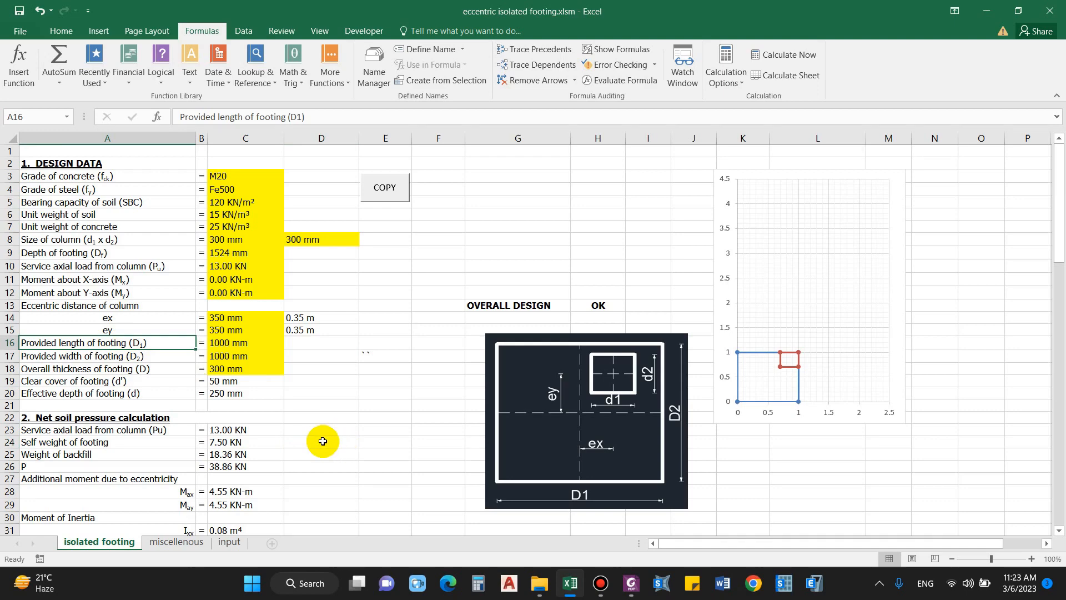
mouse_move(313, 428)
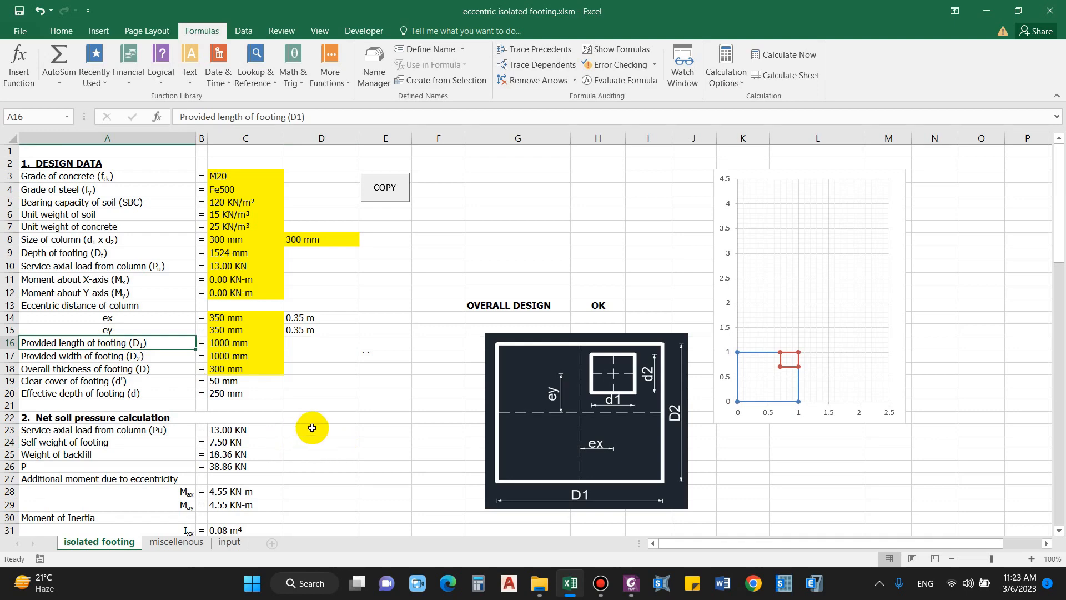
scroll(down, 3)
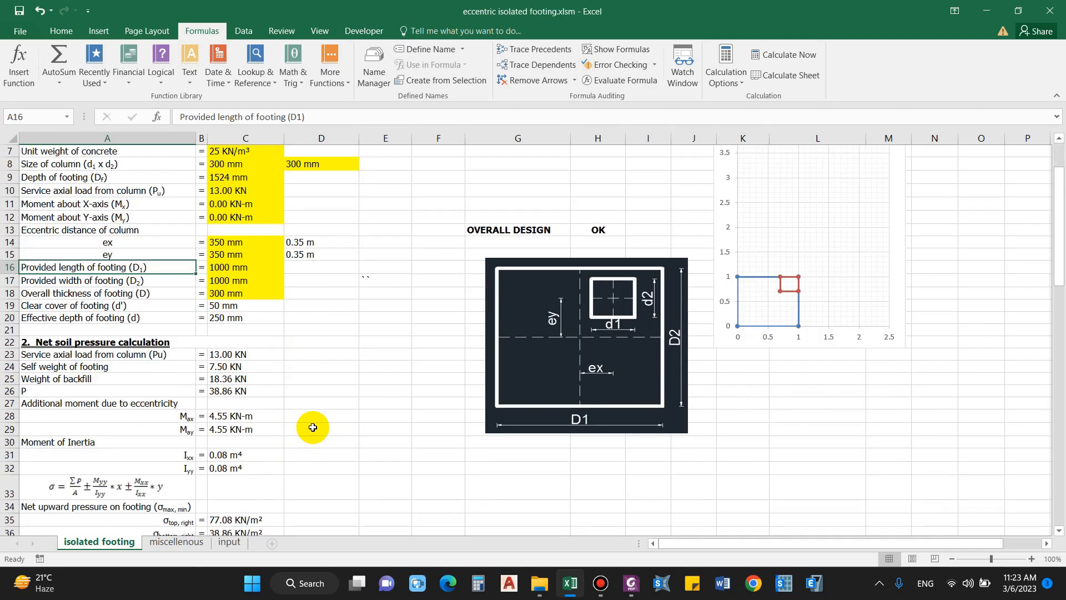
scroll(down, 3)
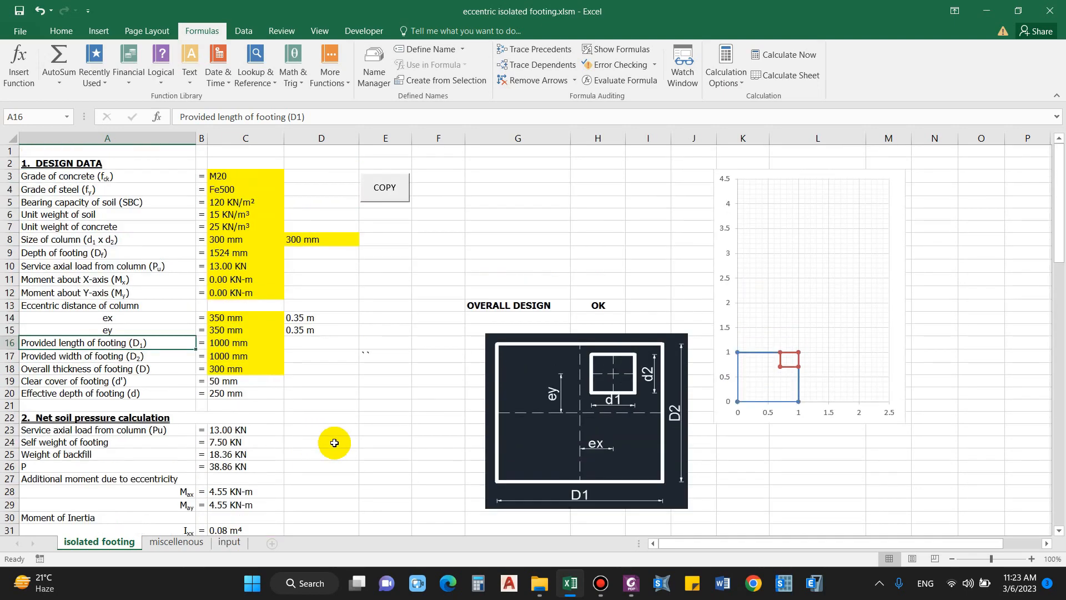
mouse_move(332, 449)
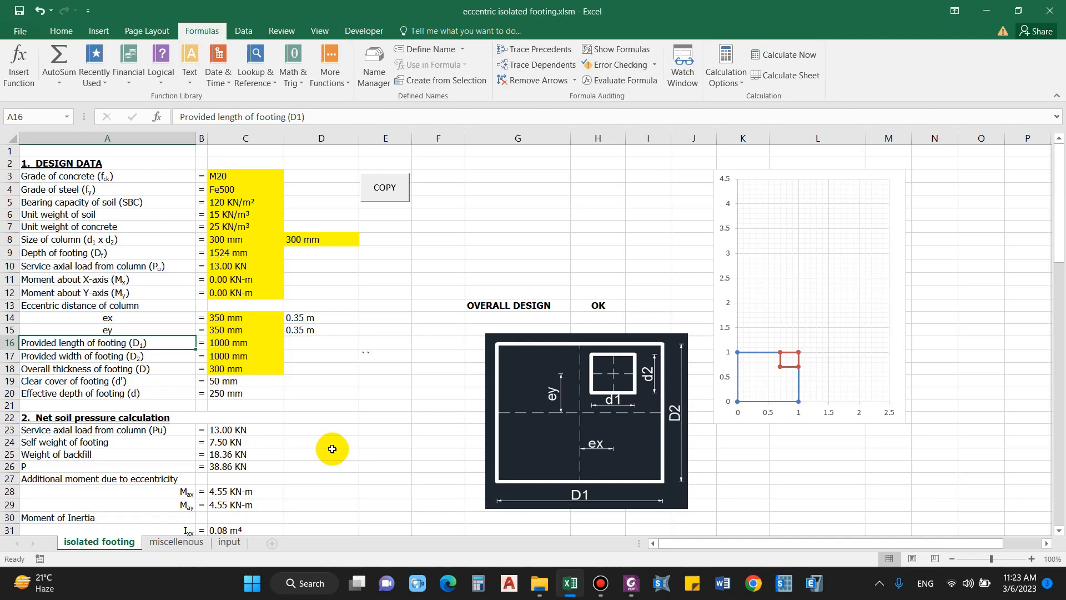
mouse_move(352, 463)
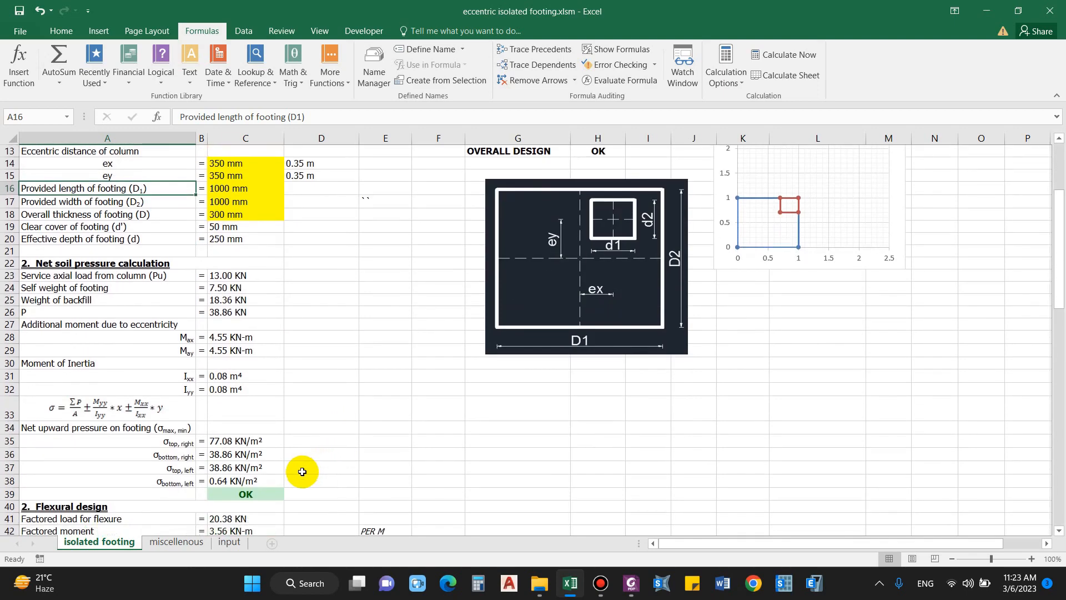
mouse_move(337, 410)
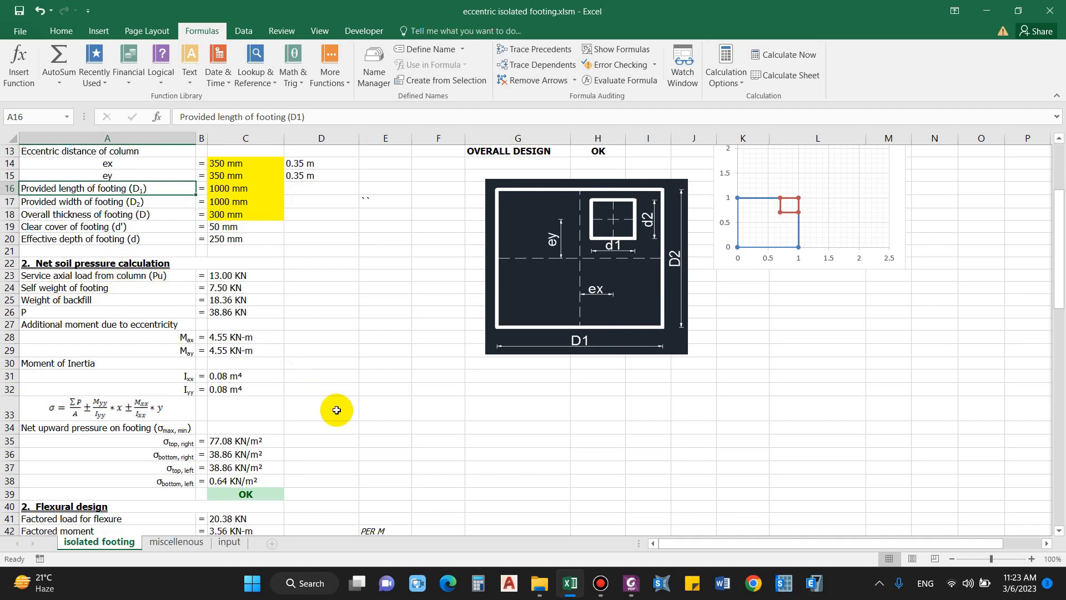
scroll(down, 3)
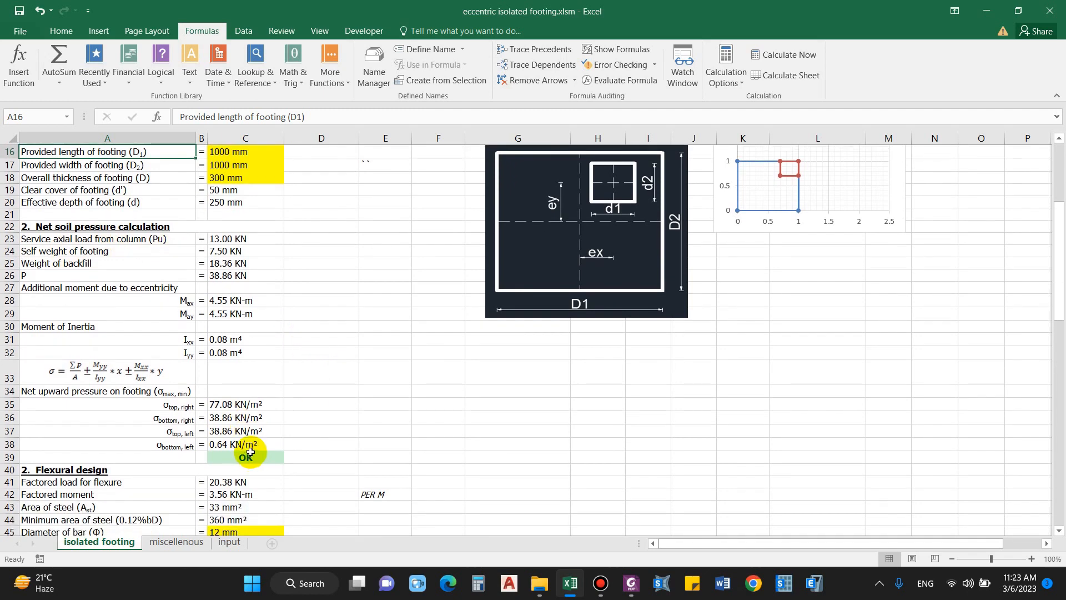
mouse_move(261, 451)
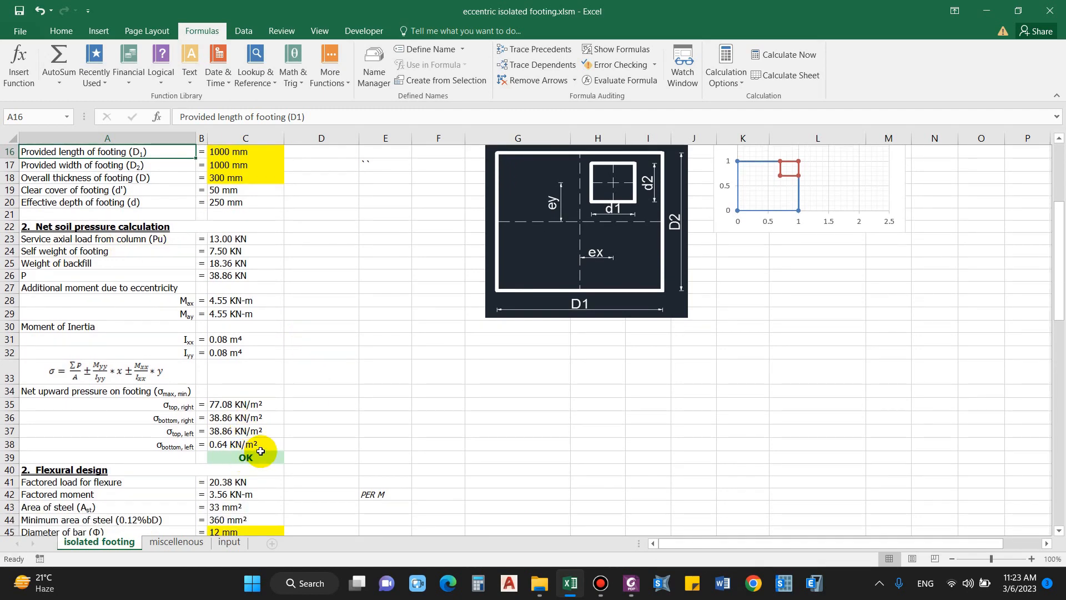